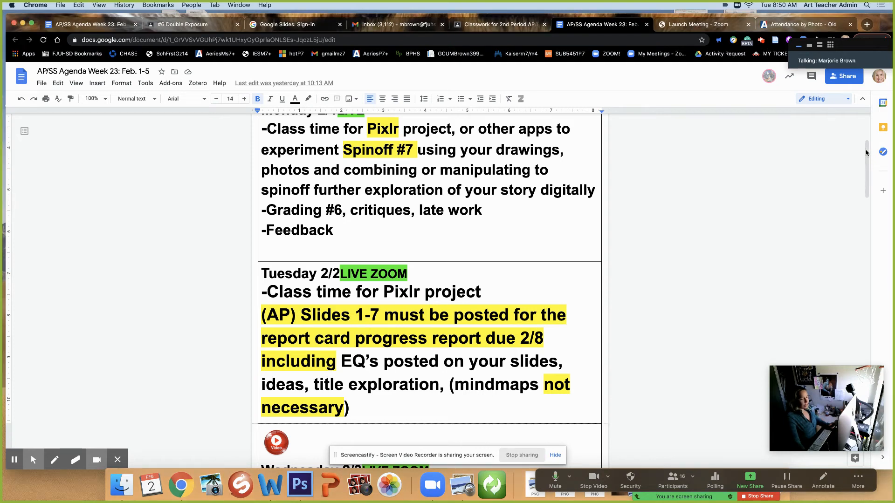
{"action": "mouse_move", "coordinate": [866, 152]}
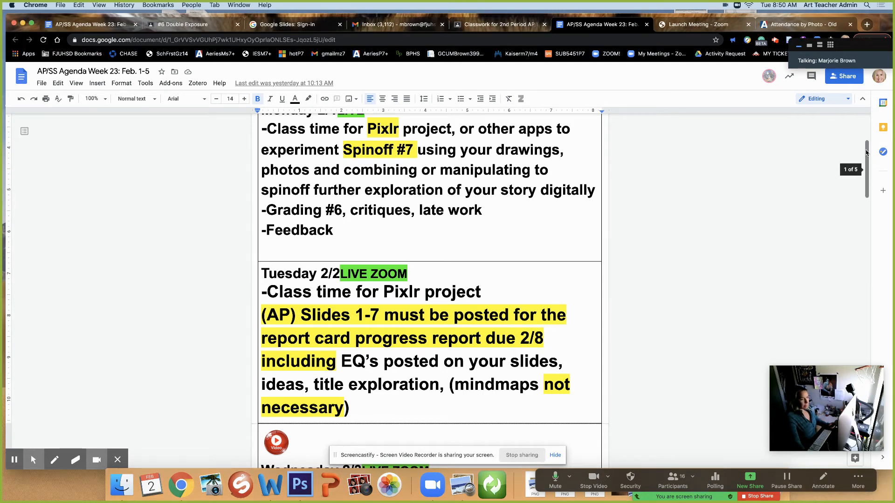
Step: Extend Tuesday's line to 'Class time for Pixlr Project Assignment # 7', capitalize Project, and shrink its text
{"action": "scroll", "scroll_direction": "down", "scroll_amount": 3}
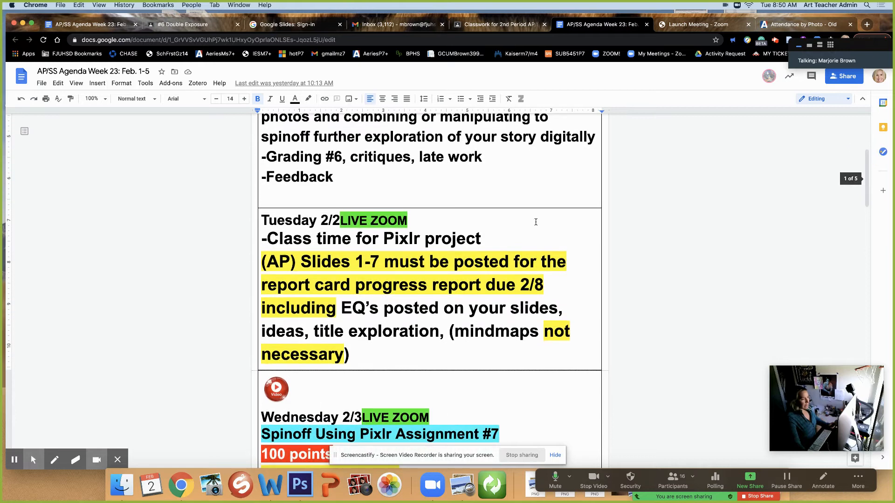
{"action": "left_click", "coordinate": [481, 239]}
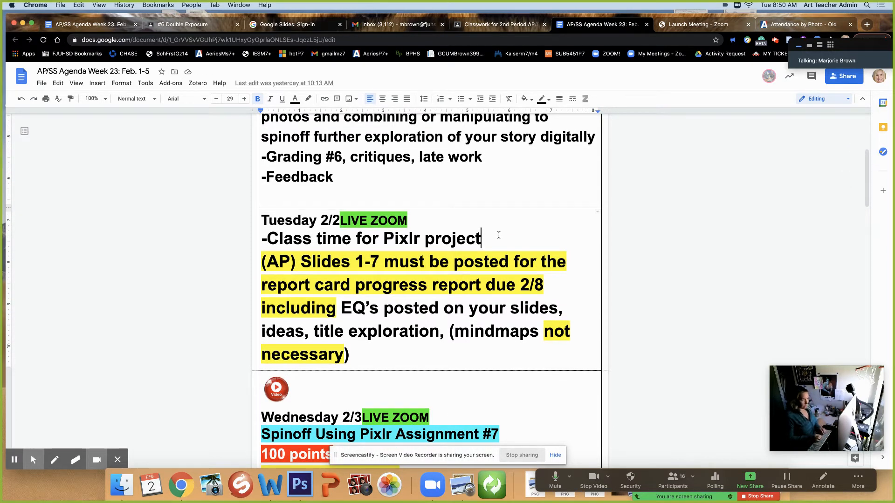
{"action": "type", "text": "Assignment # 7"}
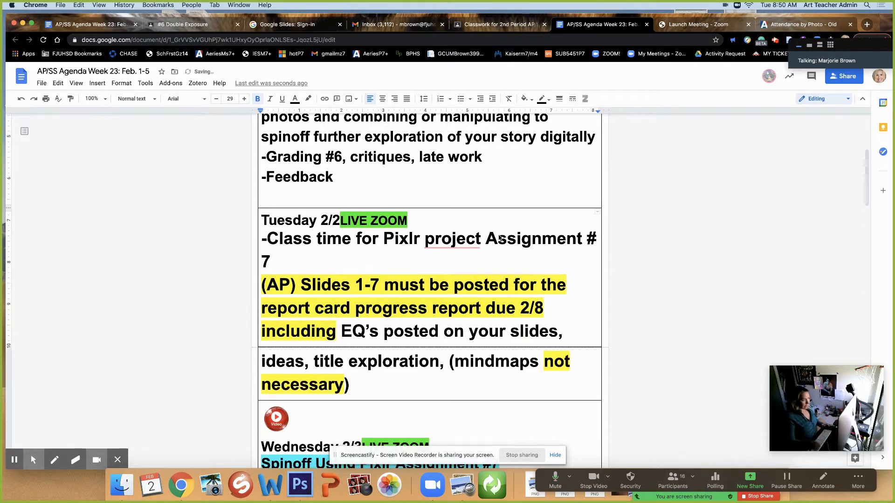
{"action": "left_click", "coordinate": [451, 238]}
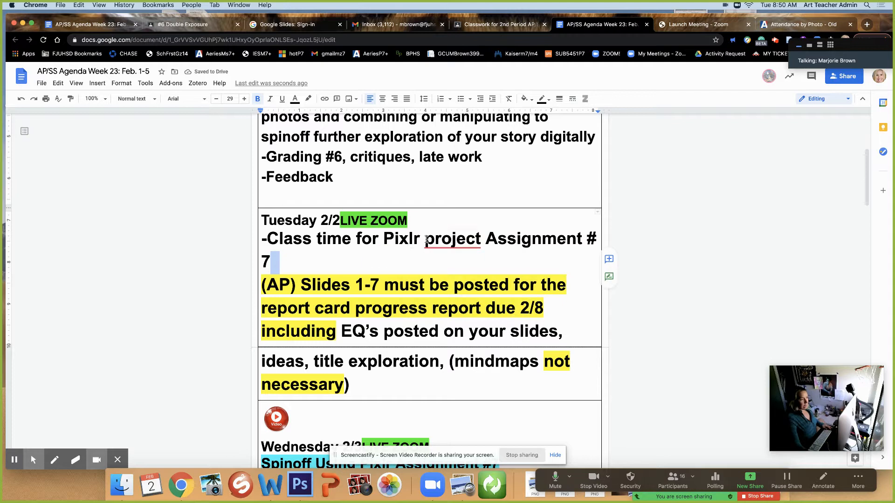
{"action": "left_click", "coordinate": [382, 240]}
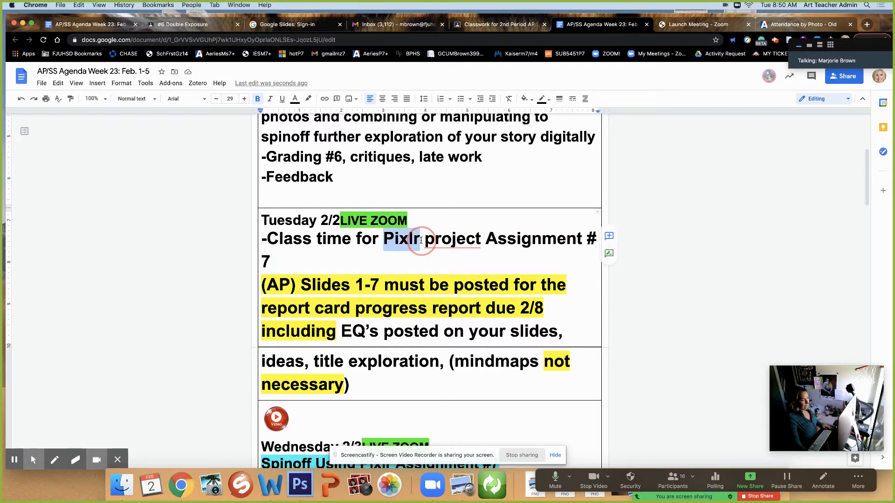
{"action": "left_click", "coordinate": [452, 239]}
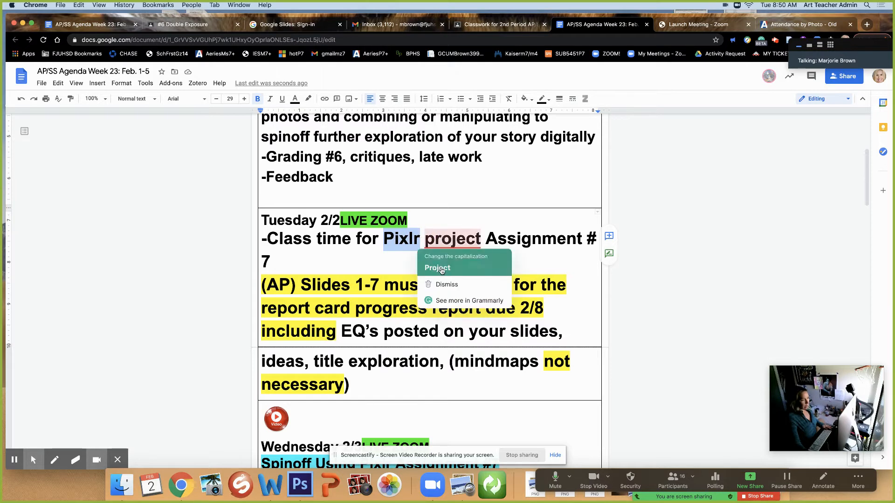
{"action": "left_click", "coordinate": [437, 268]}
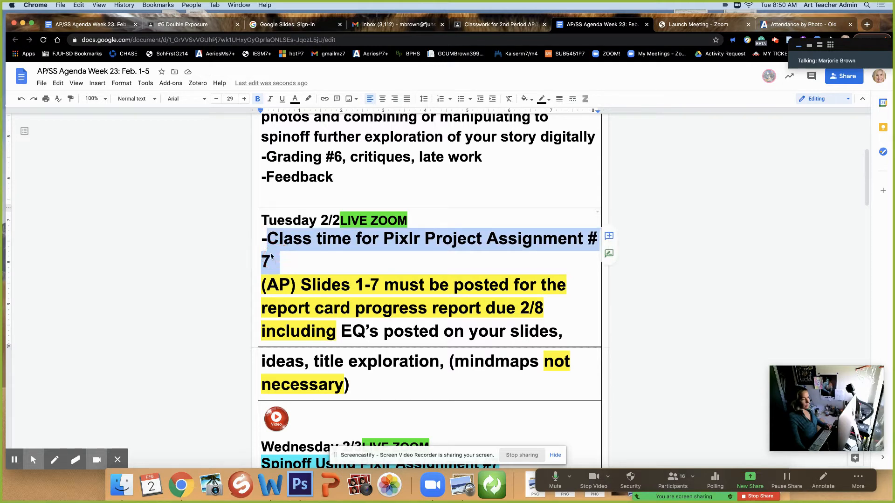
{"action": "mouse_move", "coordinate": [216, 98]}
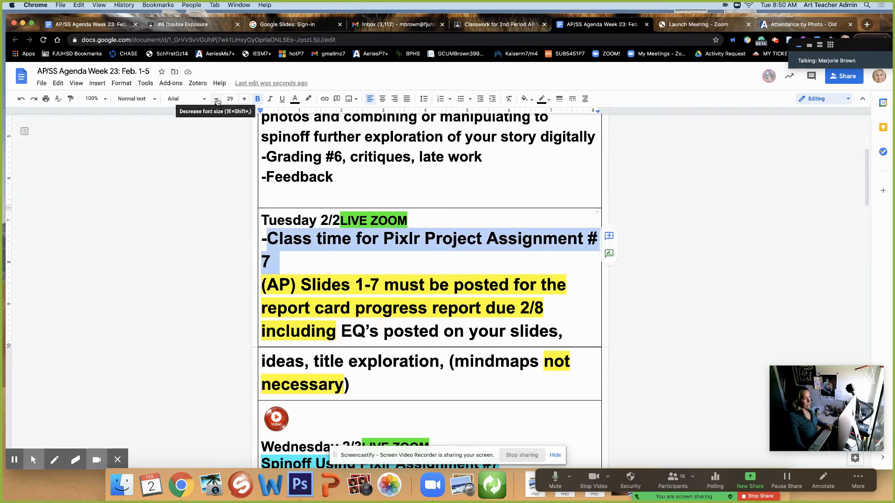
{"action": "left_click", "coordinate": [215, 99]}
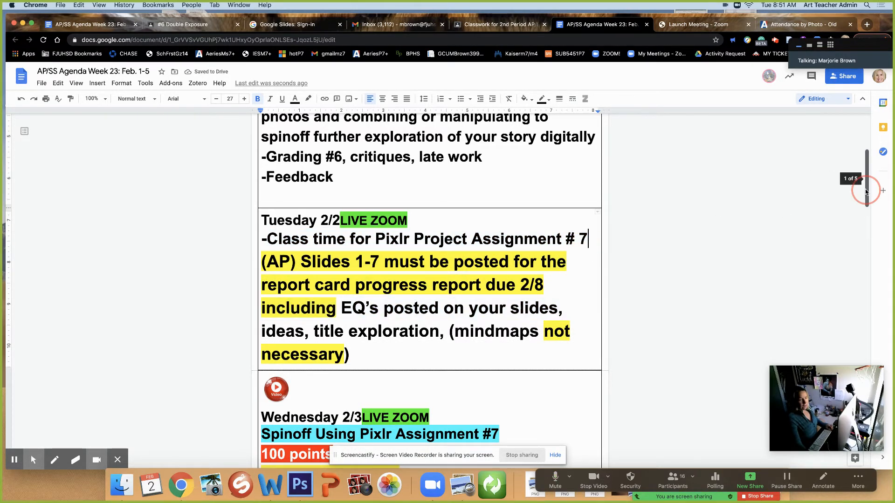
Step: Underline Monday's 'using your drawings… your story digitally' description, then return to Tuesday
{"action": "scroll", "scroll_direction": "up", "scroll_amount": 3}
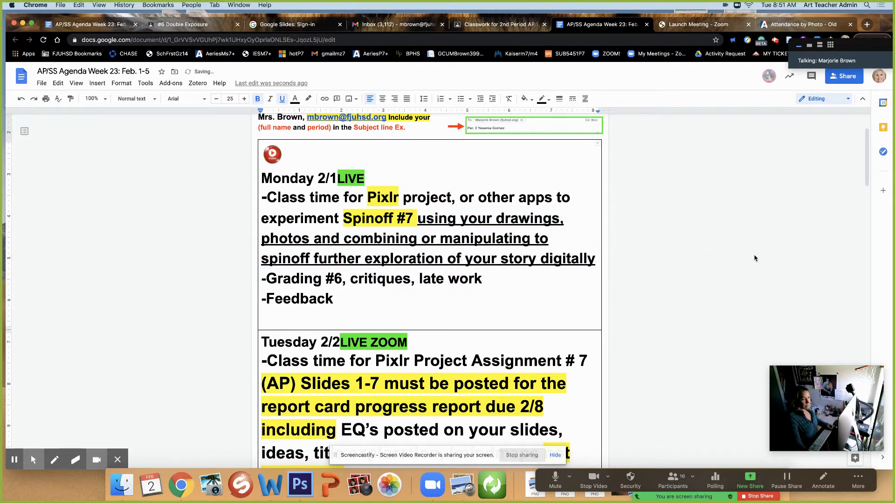
{"action": "scroll", "scroll_direction": "down", "scroll_amount": 3}
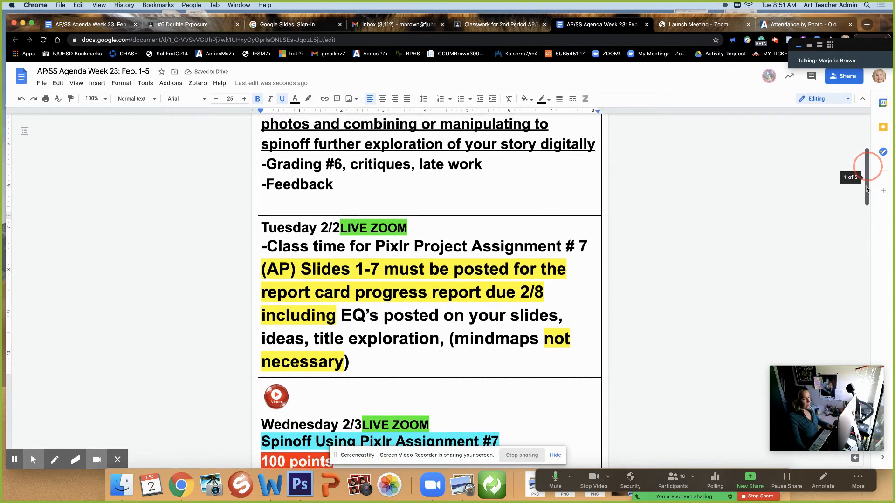
{"action": "scroll", "scroll_direction": "down", "scroll_amount": 3}
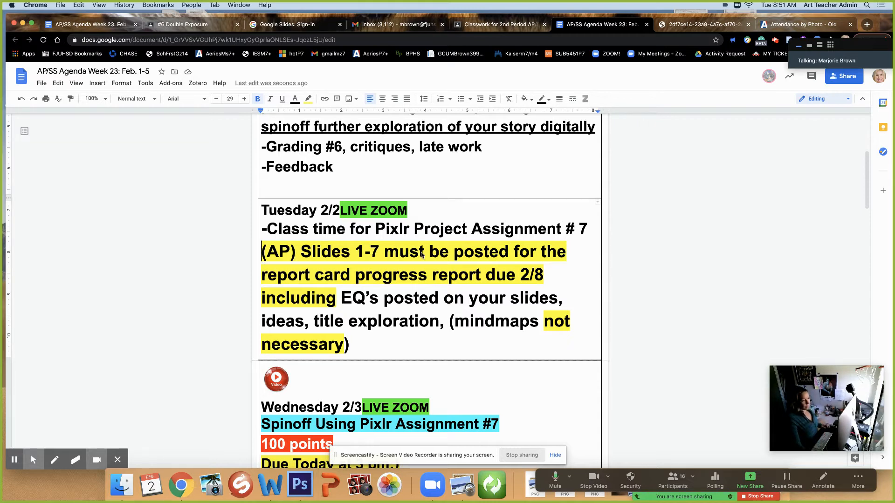
{"action": "mouse_move", "coordinate": [309, 290]}
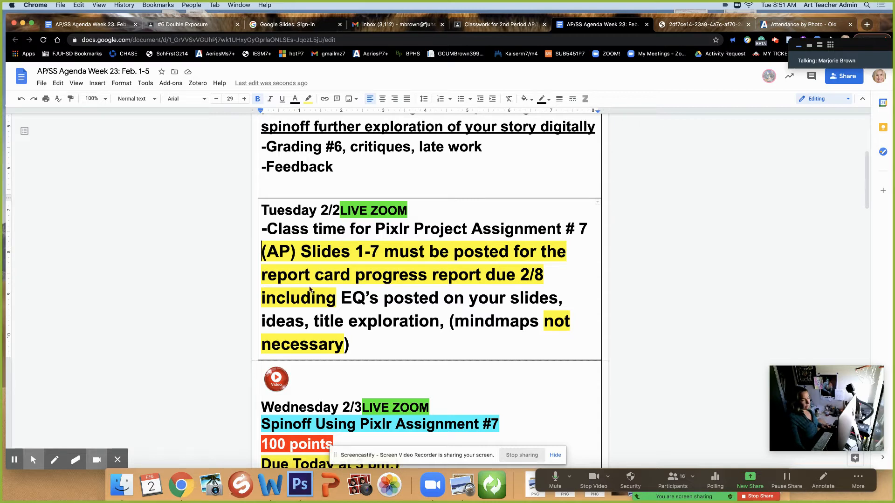
{"action": "mouse_move", "coordinate": [492, 280]}
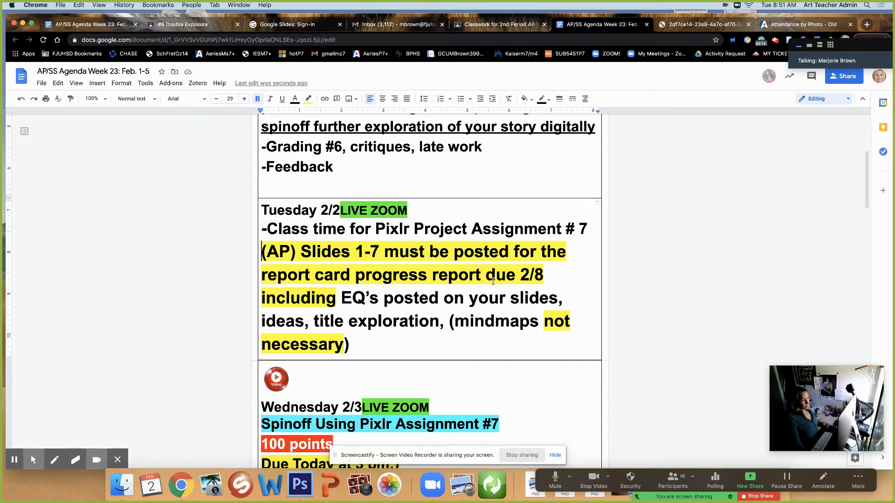
Step: Make the AP slides note due '2/8 Monday' and underline EQ's and 'ideas, title'
{"action": "left_click", "coordinate": [540, 277]}
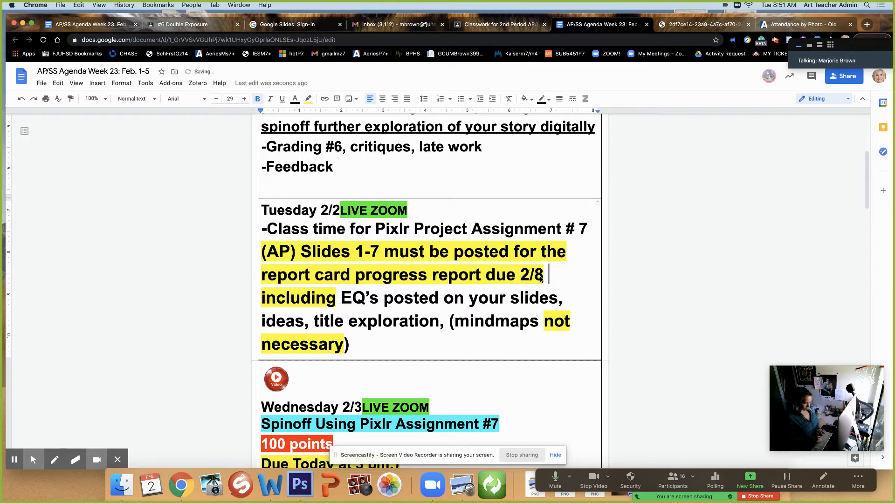
{"action": "type", "text": "M"}
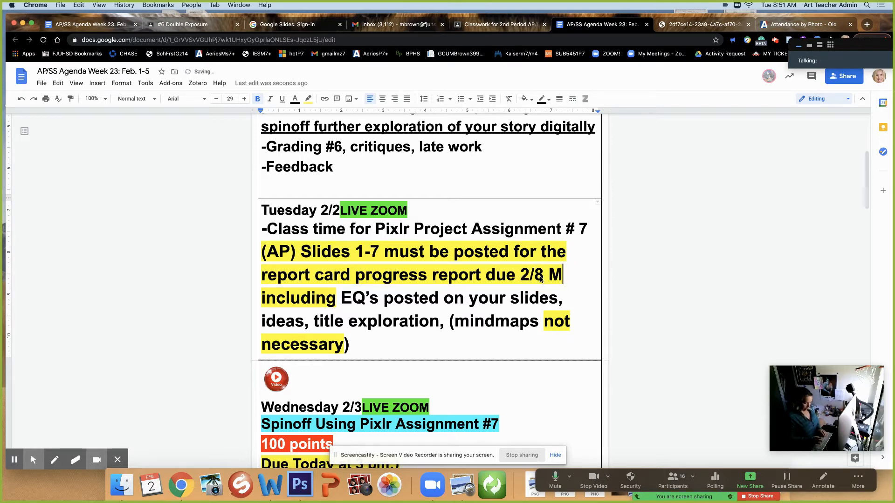
{"action": "type", "text": "onday including EQ’s posted on your"}
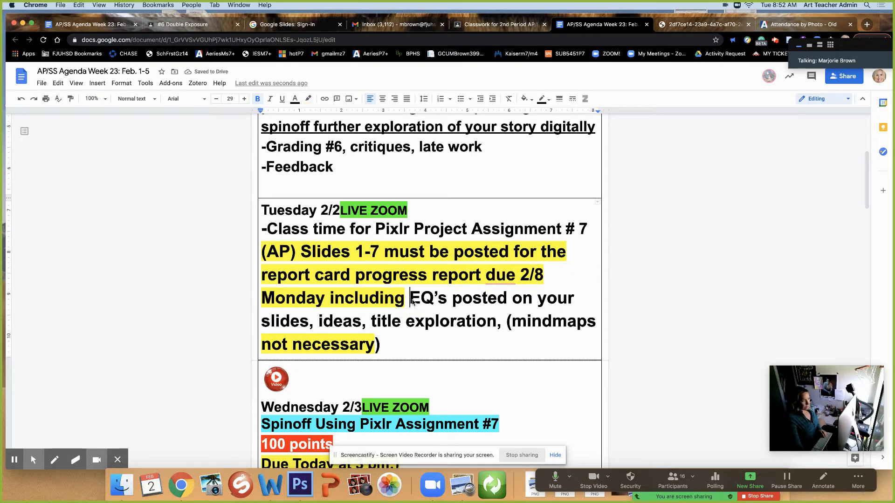
{"action": "left_click", "coordinate": [281, 98]}
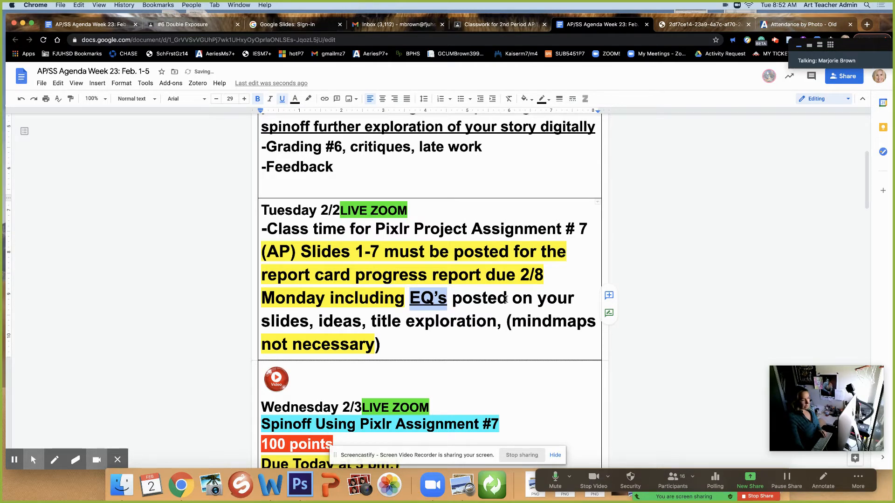
{"action": "left_click", "coordinate": [319, 320]}
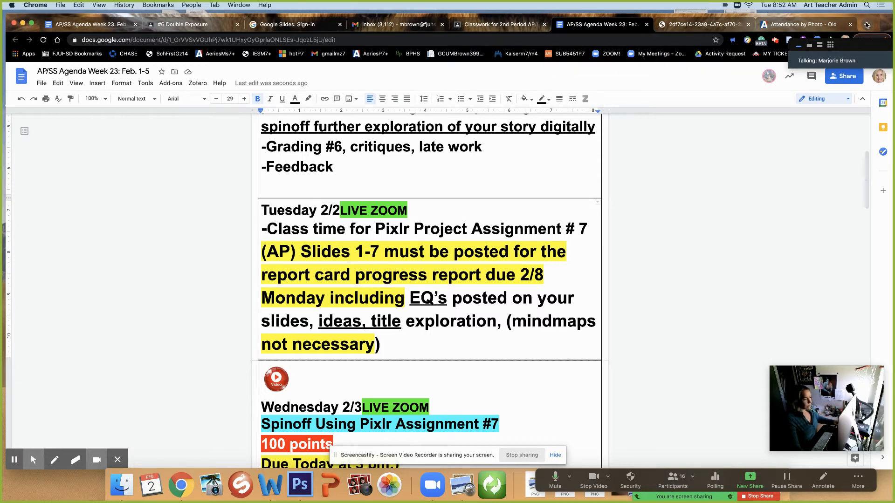
{"action": "left_click", "coordinate": [865, 24]}
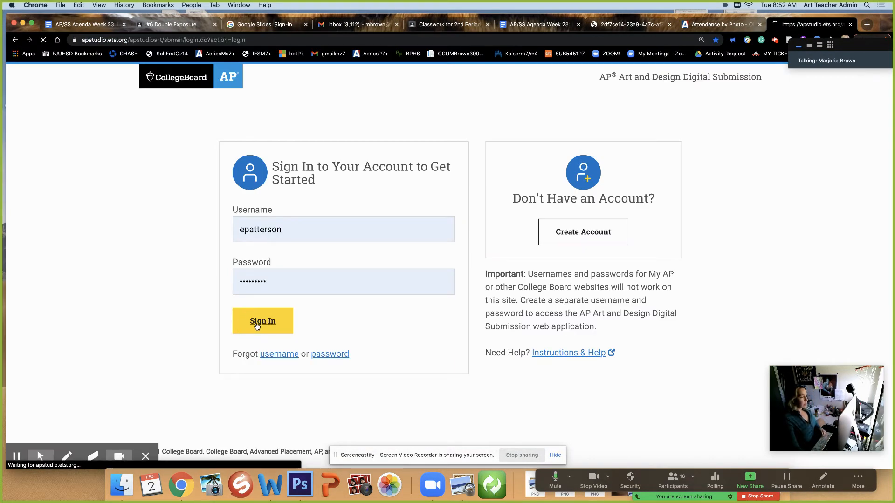
Step: Sign in to the student's portfolio and enlarge the first Sustained Investigation artwork
{"action": "left_click", "coordinate": [261, 321]}
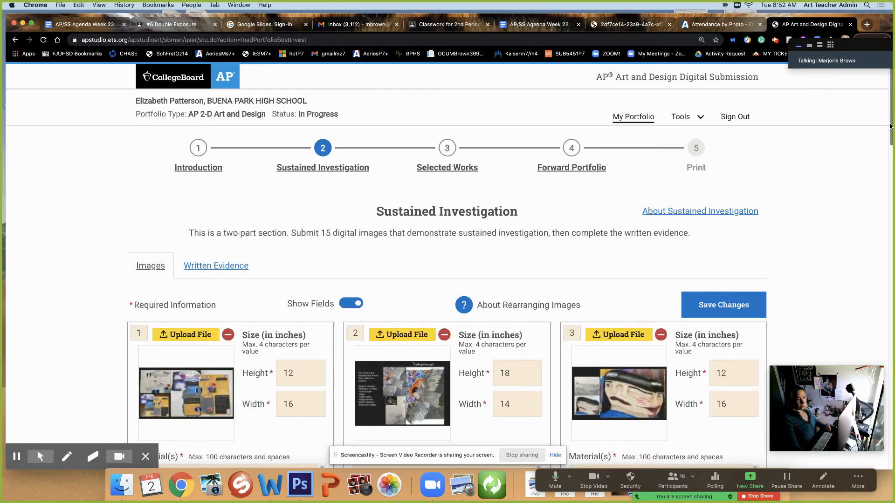
{"action": "scroll", "scroll_direction": "down", "scroll_amount": 3}
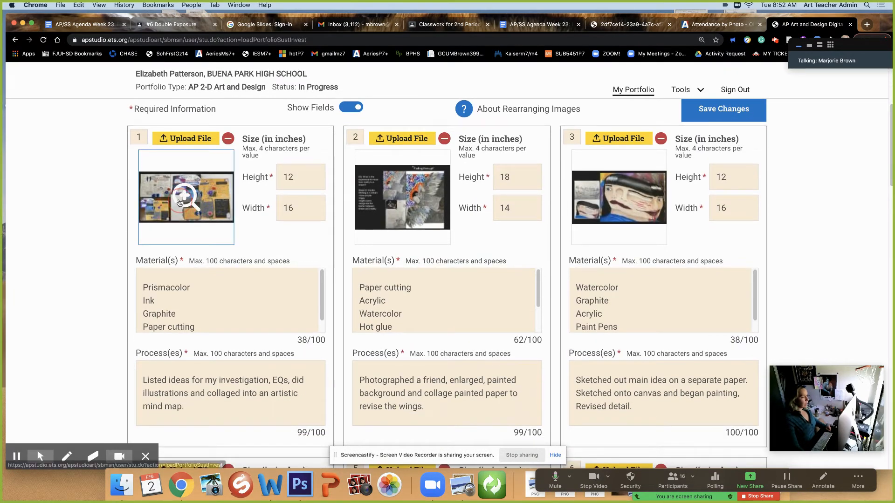
{"action": "left_click", "coordinate": [185, 196]}
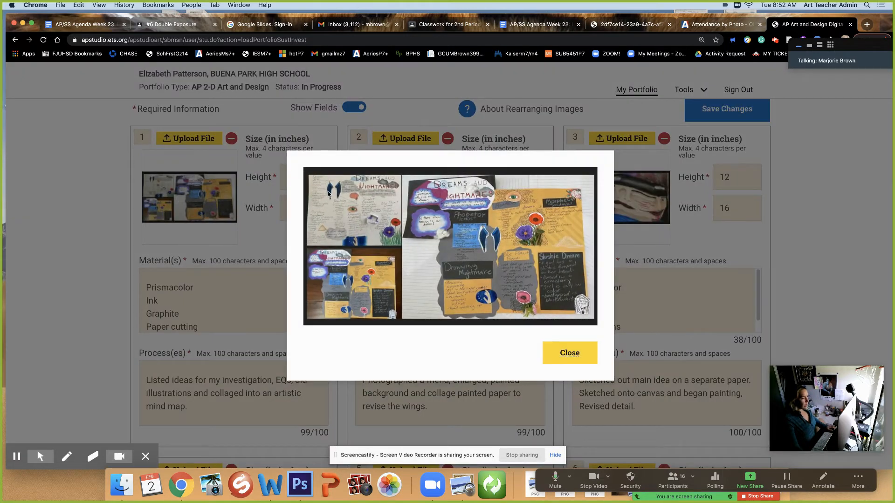
{"action": "mouse_move", "coordinate": [548, 317]}
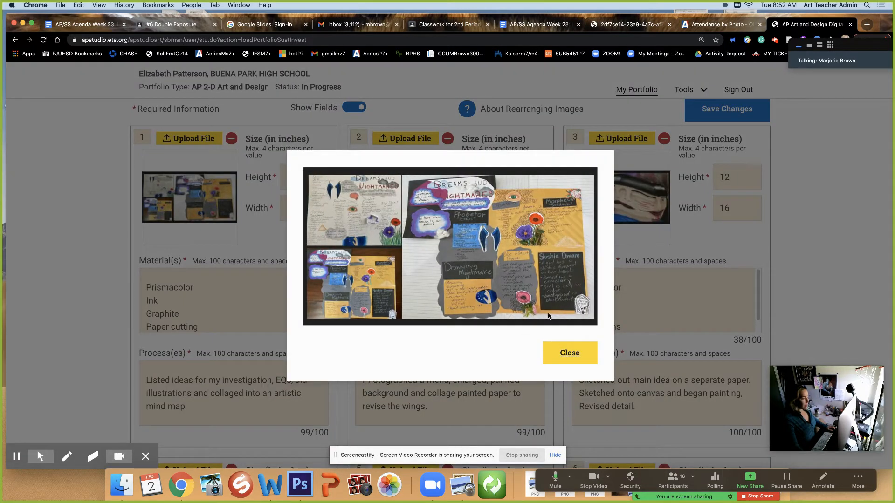
{"action": "mouse_move", "coordinate": [487, 187]}
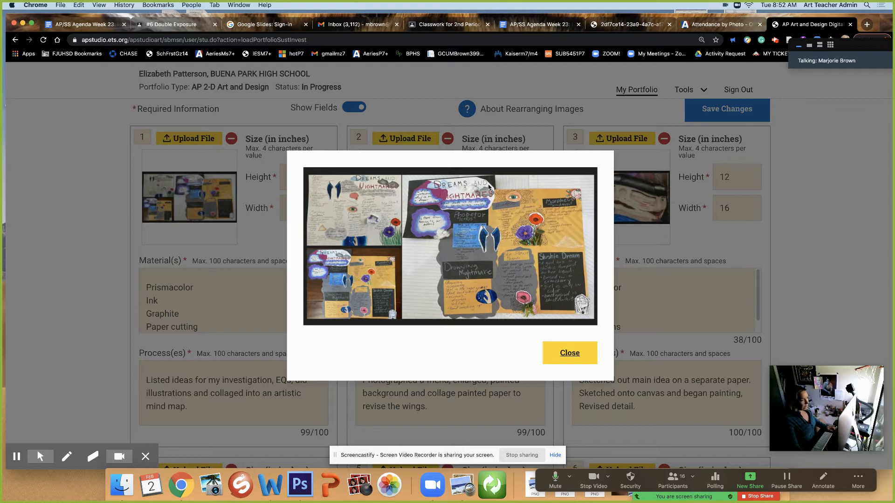
{"action": "mouse_move", "coordinate": [478, 307]}
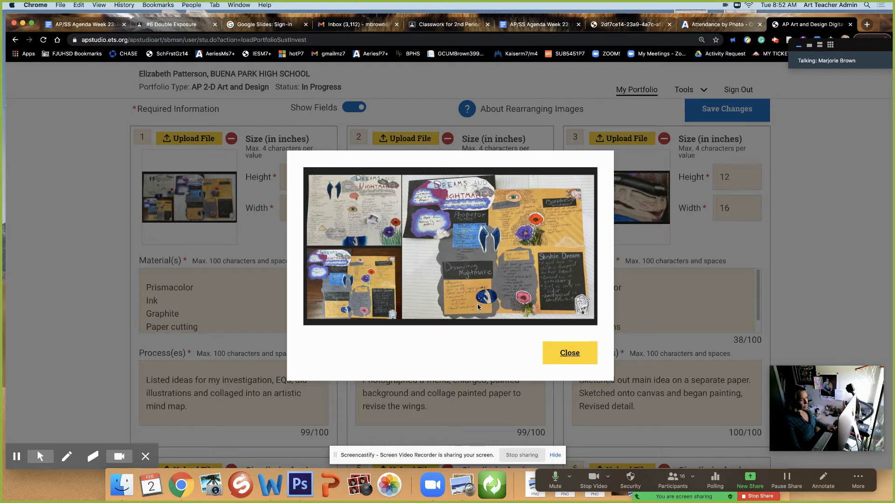
Step: Close artwork 1, preview artwork 2 'Fading through', and close it again
{"action": "left_click", "coordinate": [568, 352]}
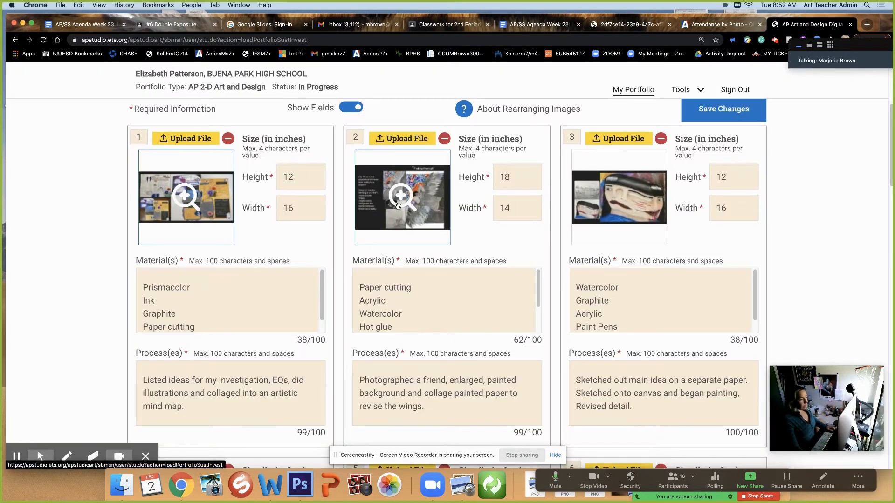
{"action": "left_click", "coordinate": [402, 196]}
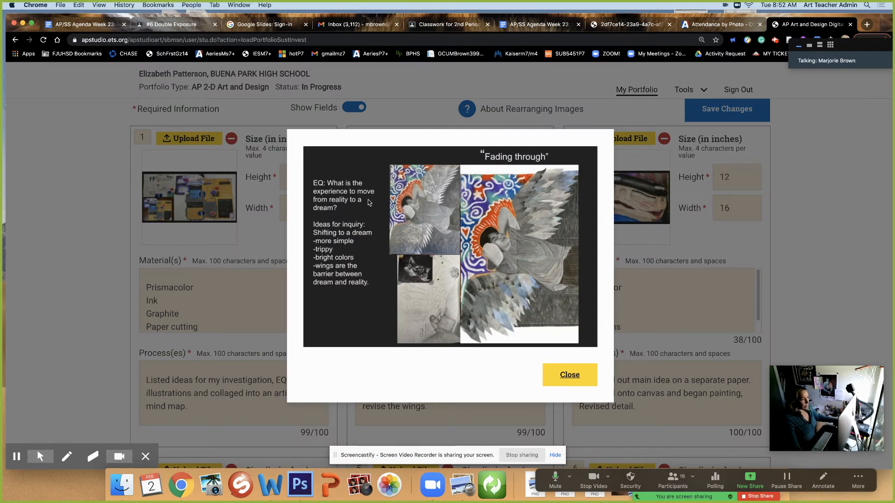
{"action": "mouse_move", "coordinate": [322, 250]}
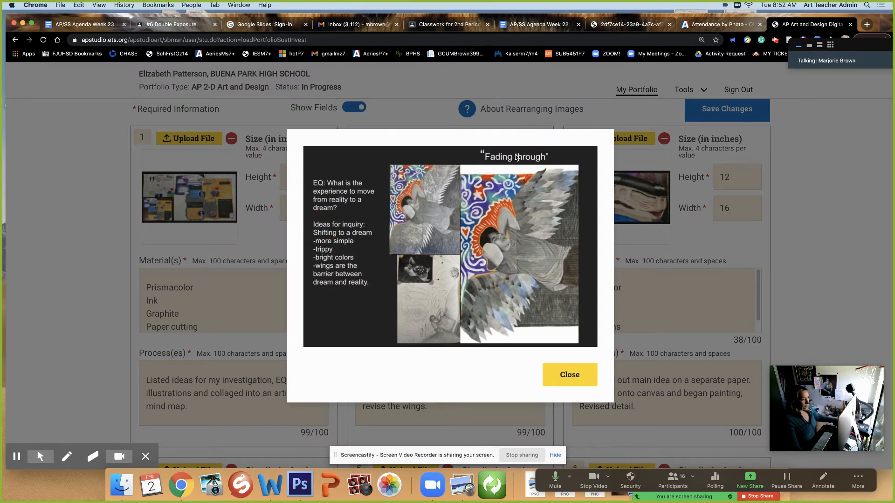
{"action": "mouse_move", "coordinate": [569, 374]}
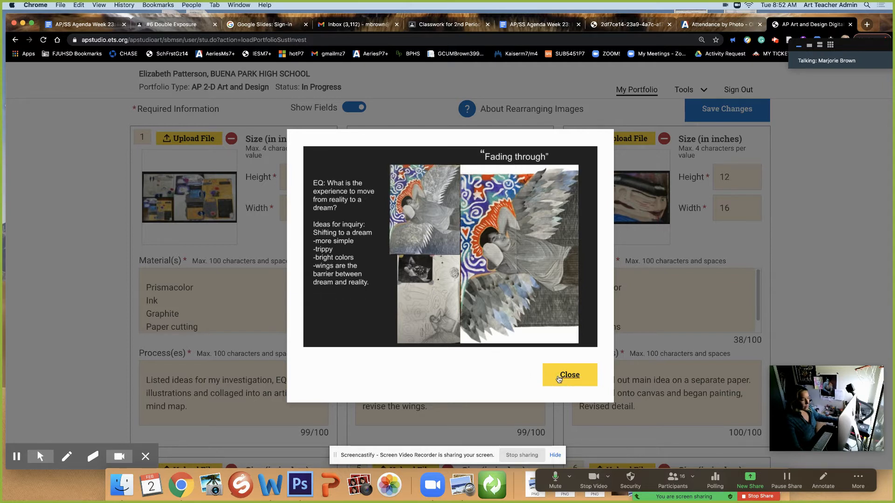
{"action": "mouse_move", "coordinate": [336, 339]}
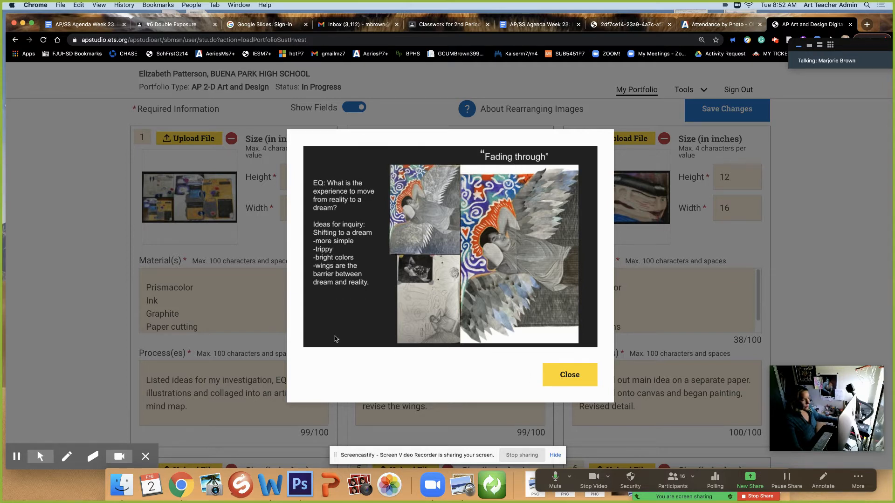
{"action": "mouse_move", "coordinate": [349, 325]}
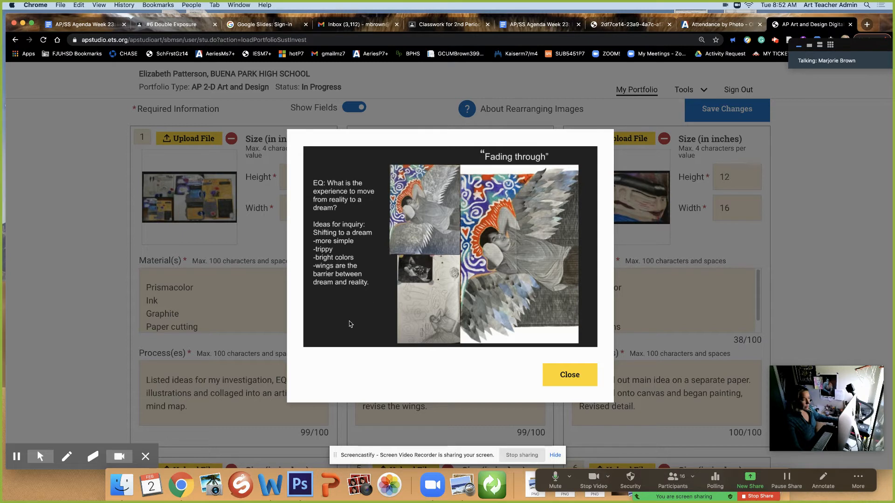
{"action": "mouse_move", "coordinate": [502, 296]}
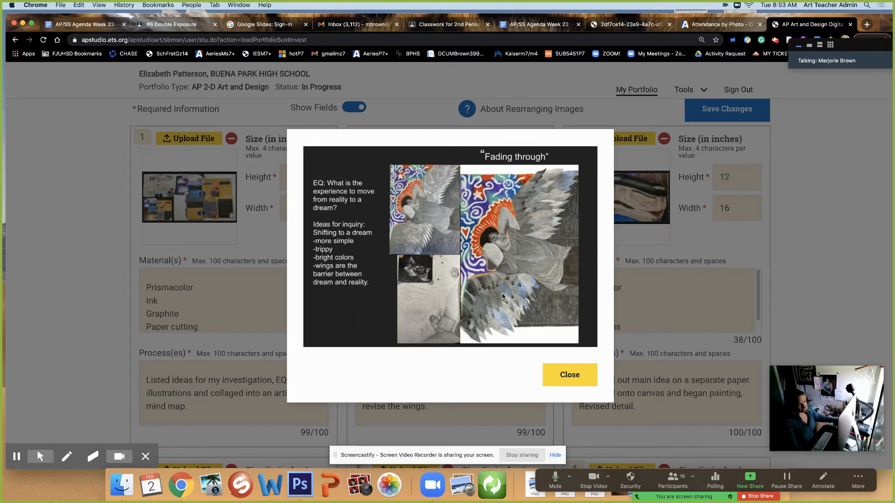
{"action": "mouse_move", "coordinate": [492, 349]}
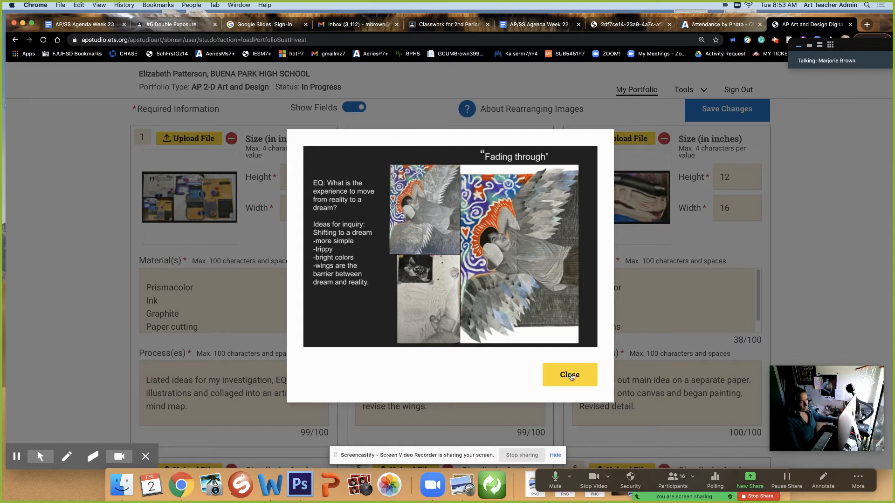
{"action": "left_click", "coordinate": [569, 374]}
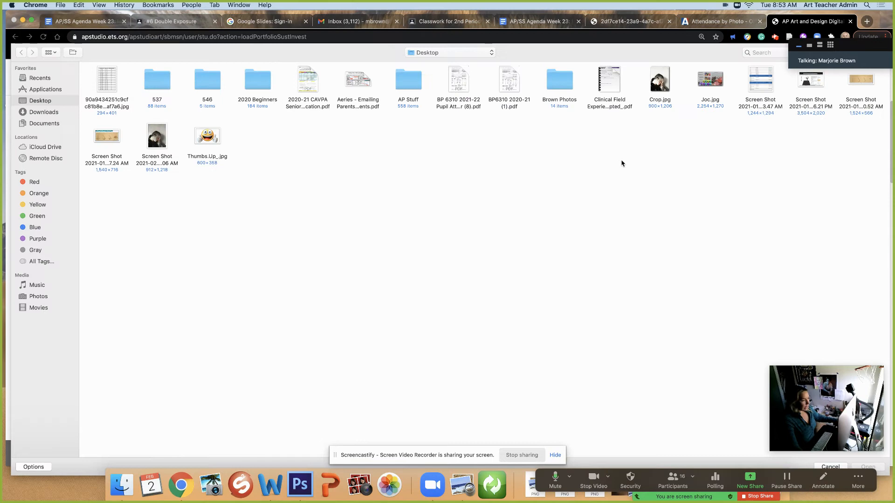
{"action": "mouse_move", "coordinate": [635, 201]}
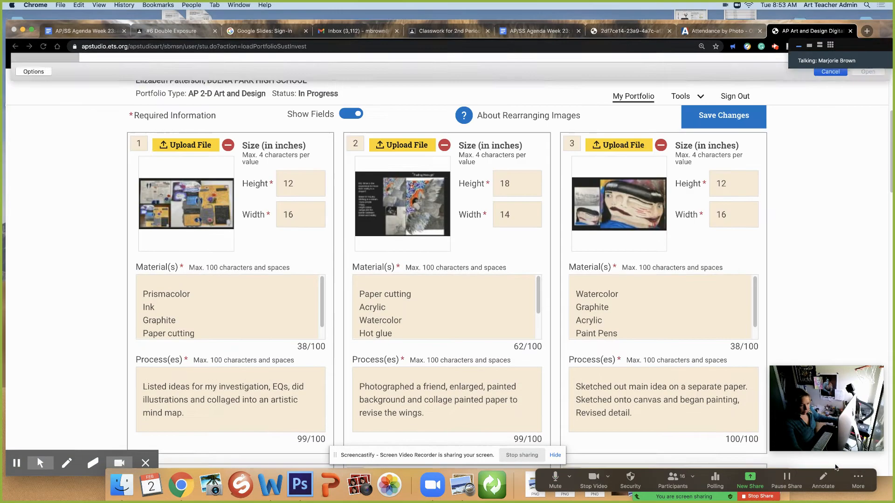
Step: Cancel the file chooser, preview and close artworks 3 and 2, and move down to entries 4–6
{"action": "left_click", "coordinate": [618, 205]}
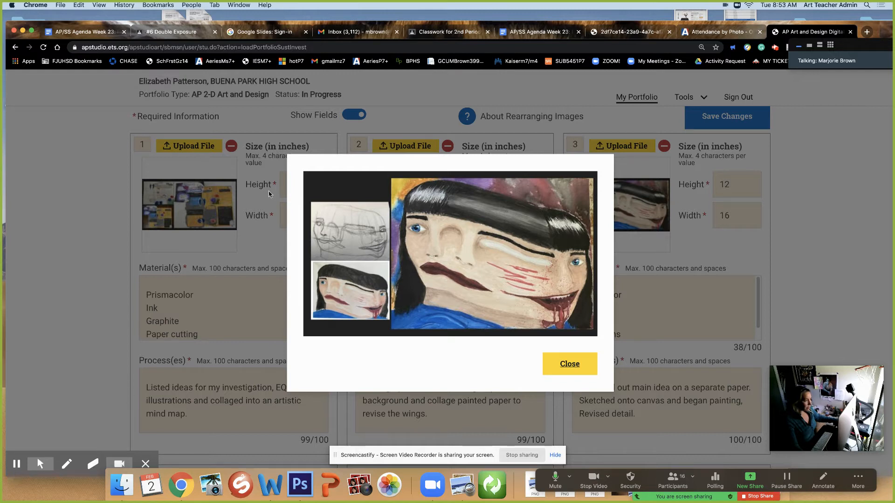
{"action": "mouse_move", "coordinate": [306, 287]}
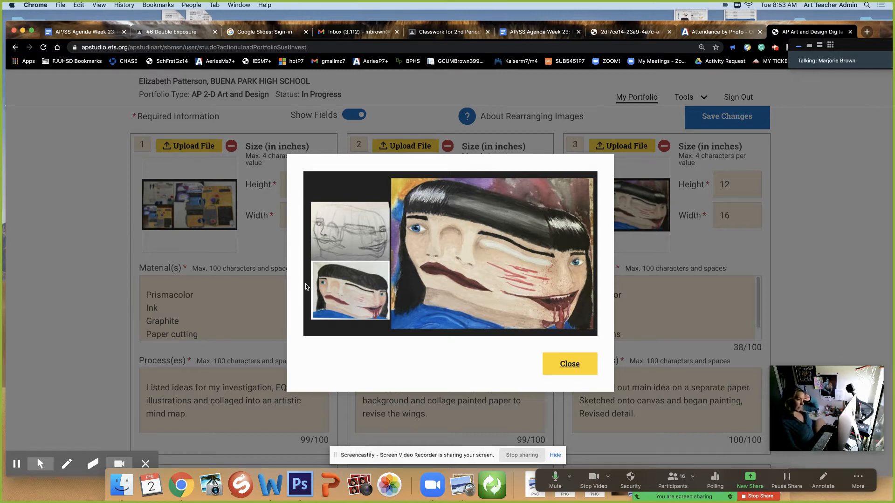
{"action": "mouse_move", "coordinate": [333, 301]}
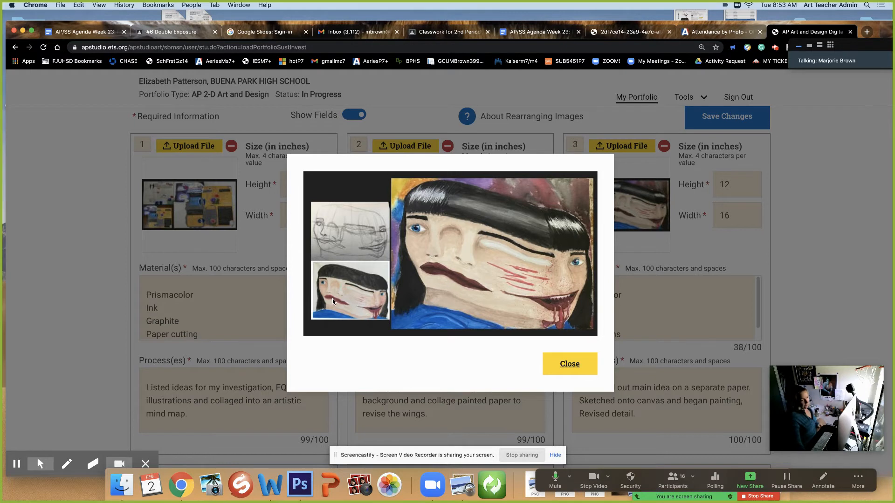
{"action": "mouse_move", "coordinate": [568, 364]}
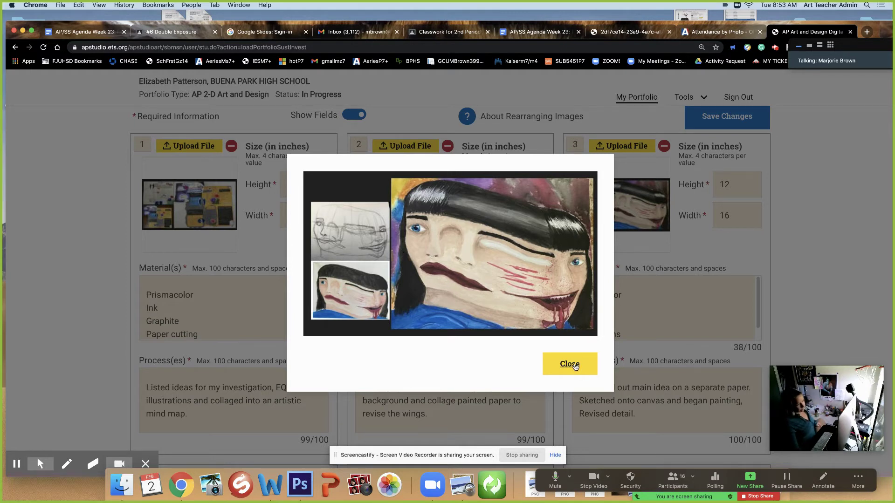
{"action": "left_click", "coordinate": [569, 364]}
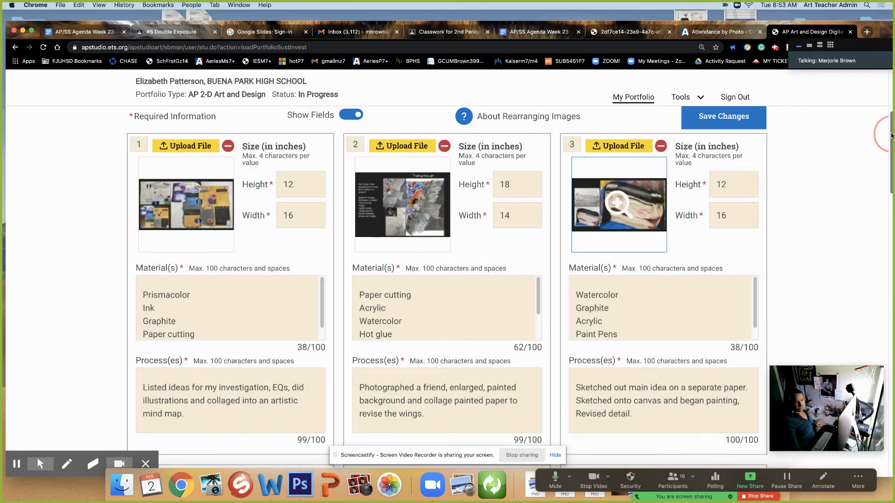
{"action": "scroll", "scroll_direction": "down", "scroll_amount": 3}
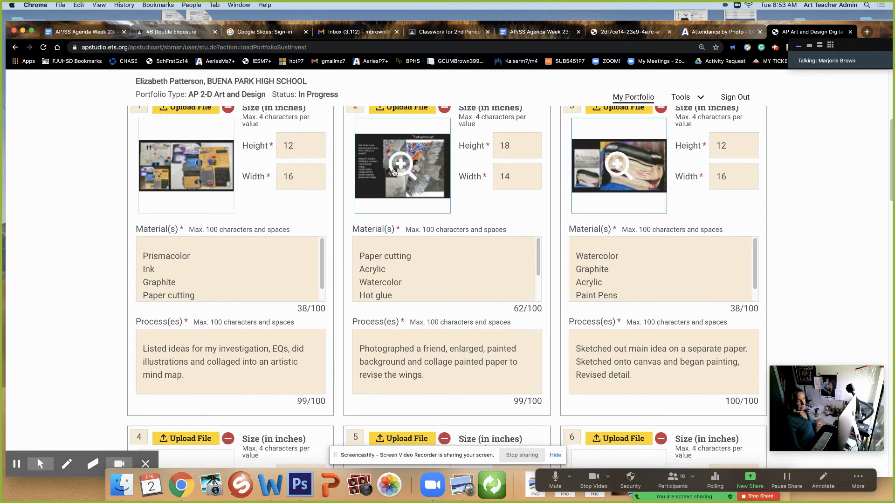
{"action": "left_click", "coordinate": [401, 165]}
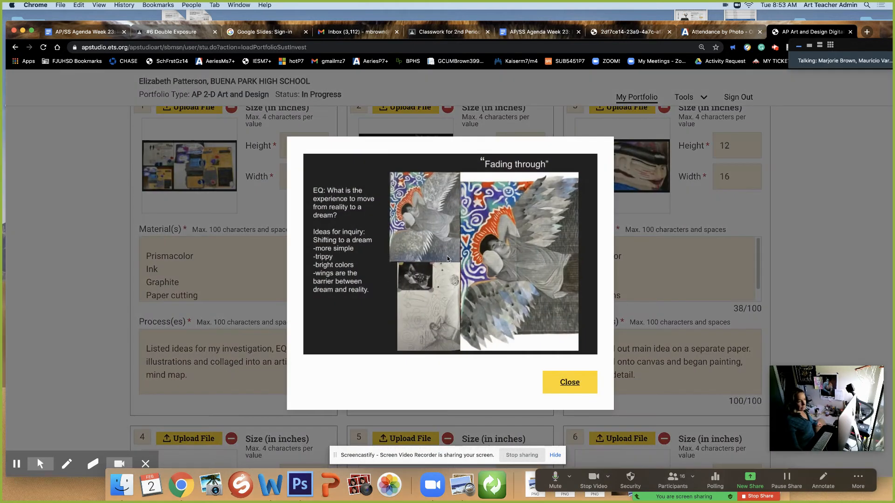
{"action": "left_click", "coordinate": [569, 382]}
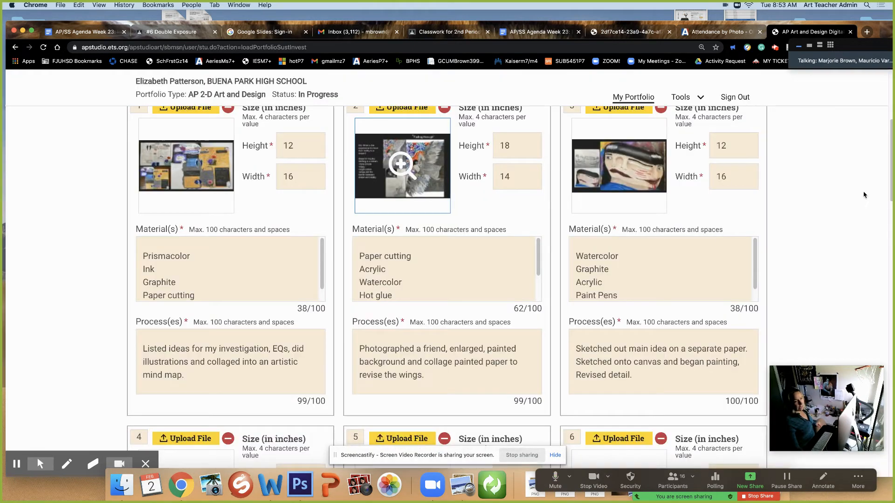
{"action": "scroll", "scroll_direction": "down", "scroll_amount": 3}
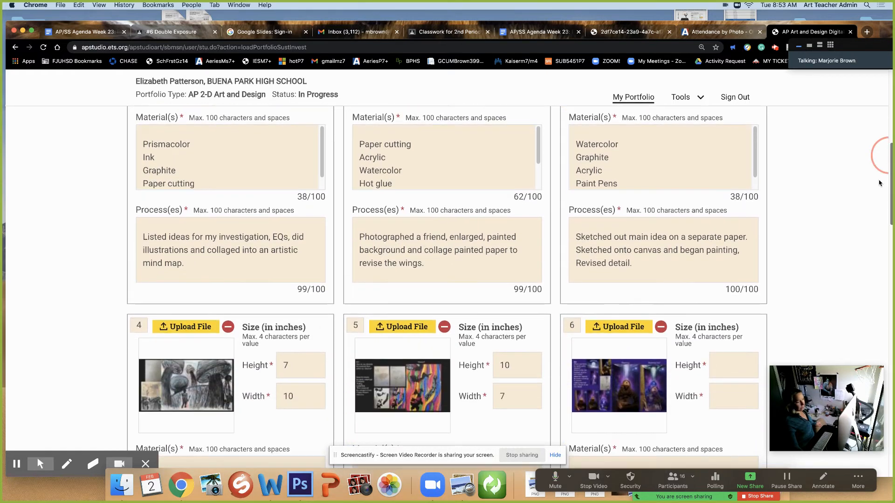
{"action": "scroll", "scroll_direction": "down", "scroll_amount": 3}
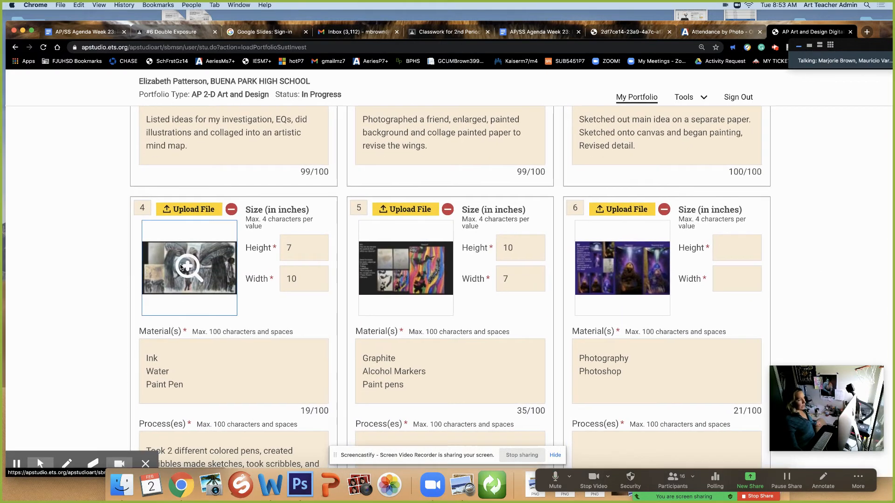
{"action": "left_click", "coordinate": [189, 268]}
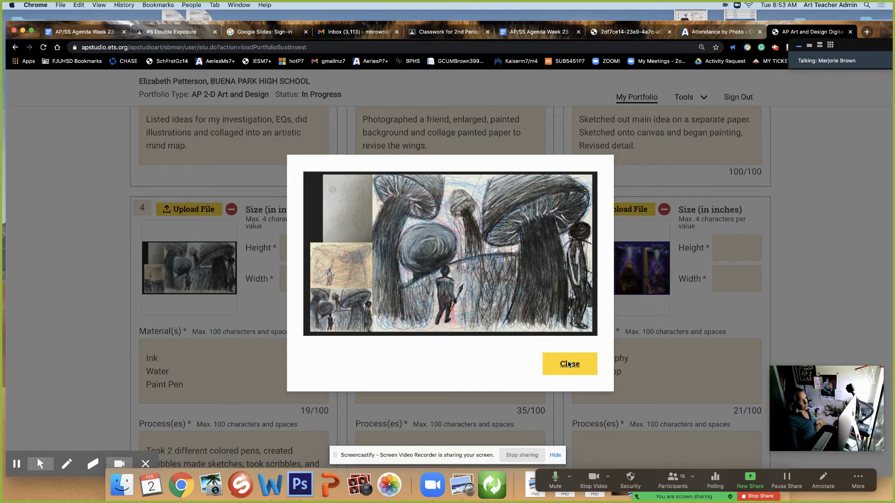
{"action": "mouse_move", "coordinate": [251, 223]}
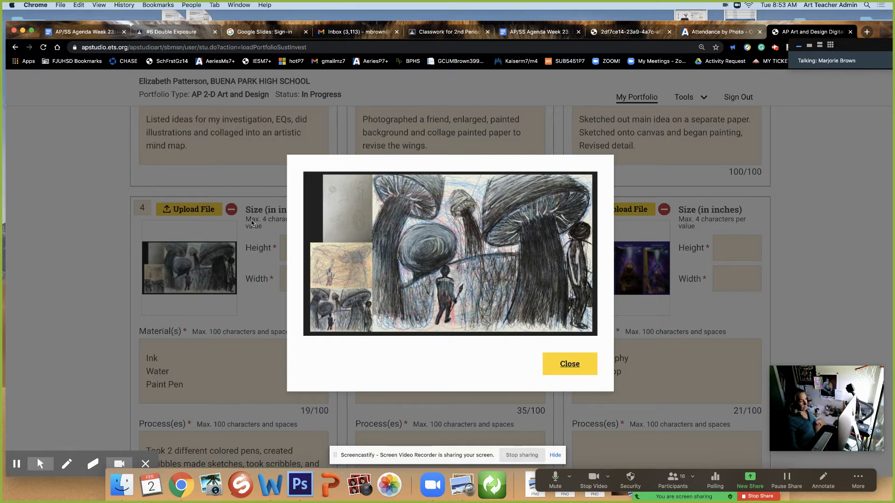
{"action": "mouse_move", "coordinate": [329, 310]}
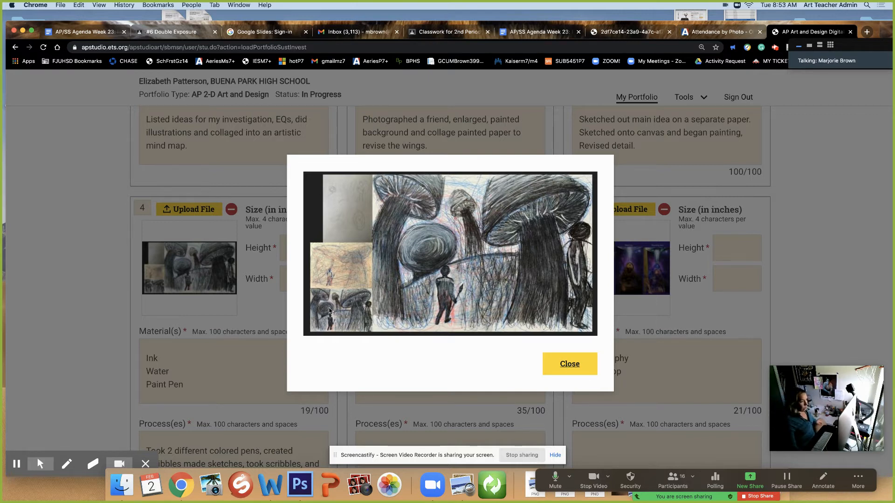
{"action": "mouse_move", "coordinate": [310, 284]}
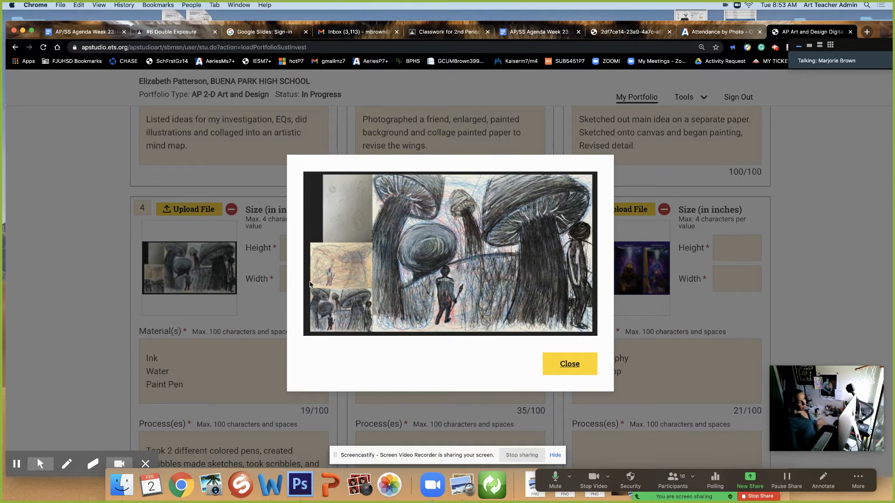
{"action": "mouse_move", "coordinate": [443, 268]}
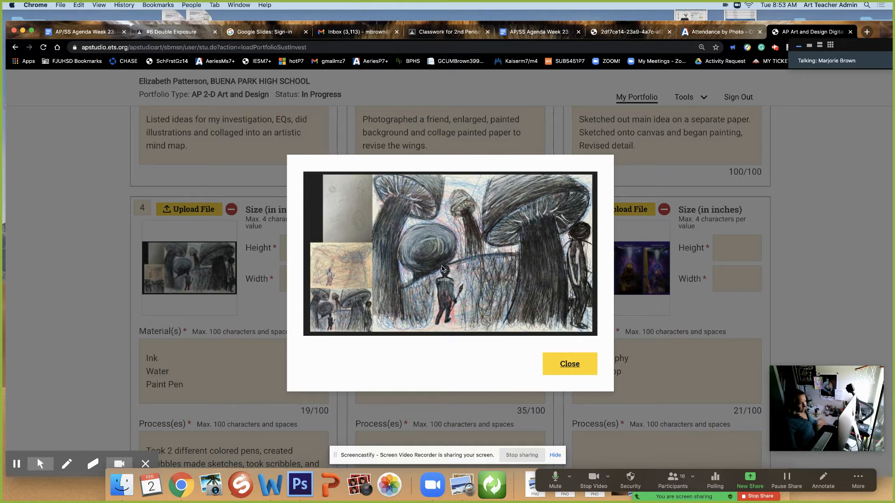
{"action": "mouse_move", "coordinate": [505, 245]}
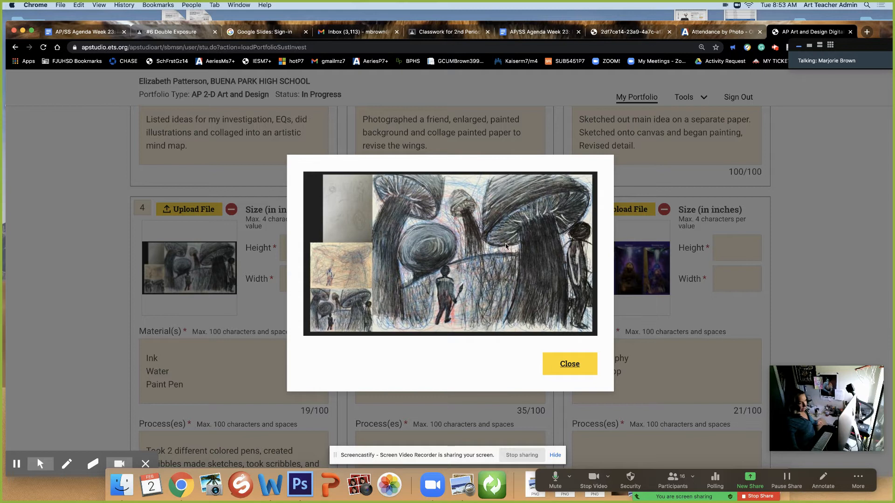
{"action": "mouse_move", "coordinate": [312, 179]}
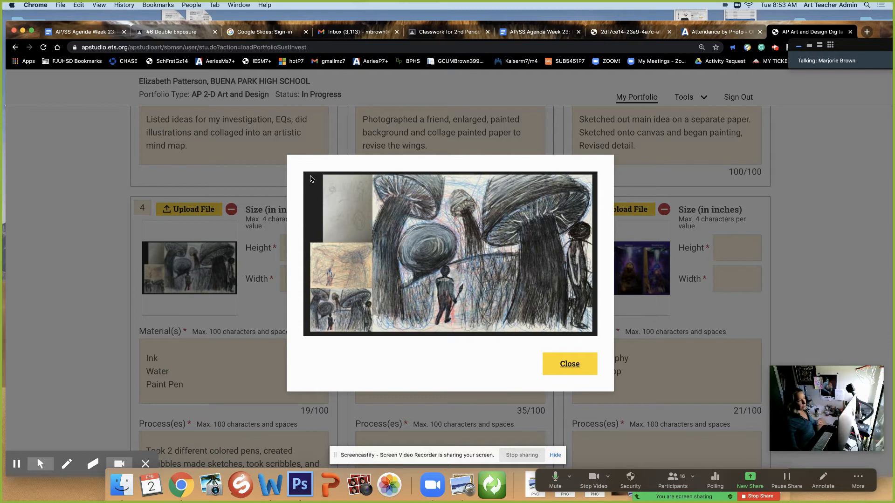
{"action": "mouse_move", "coordinate": [457, 373]}
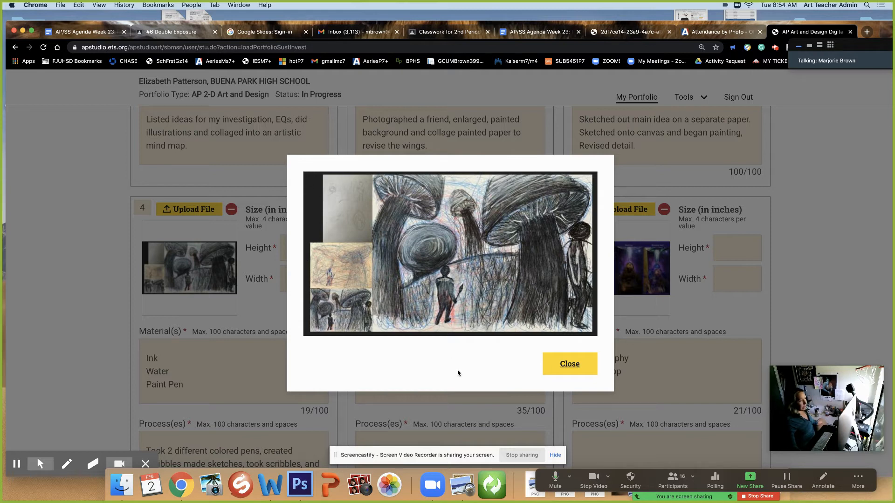
{"action": "left_click", "coordinate": [568, 363]}
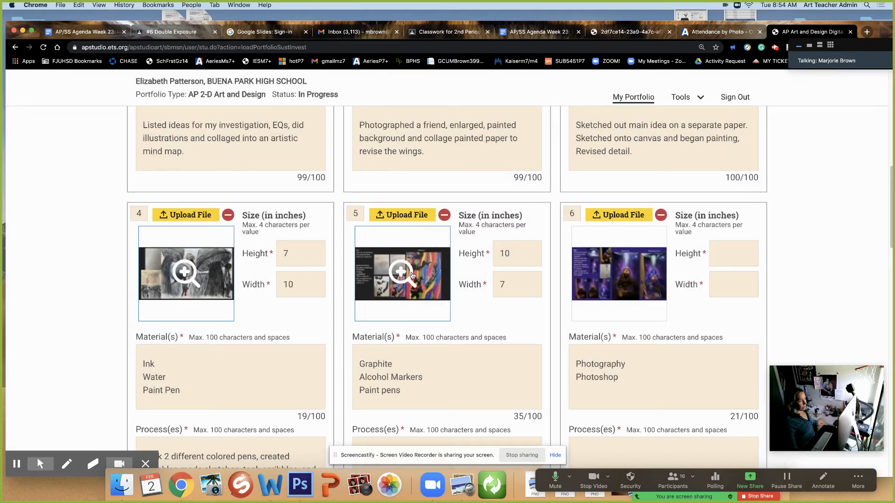
Step: Enlarge the fifth artwork, 'Warped', over the portfolio page
{"action": "left_click", "coordinate": [402, 273]}
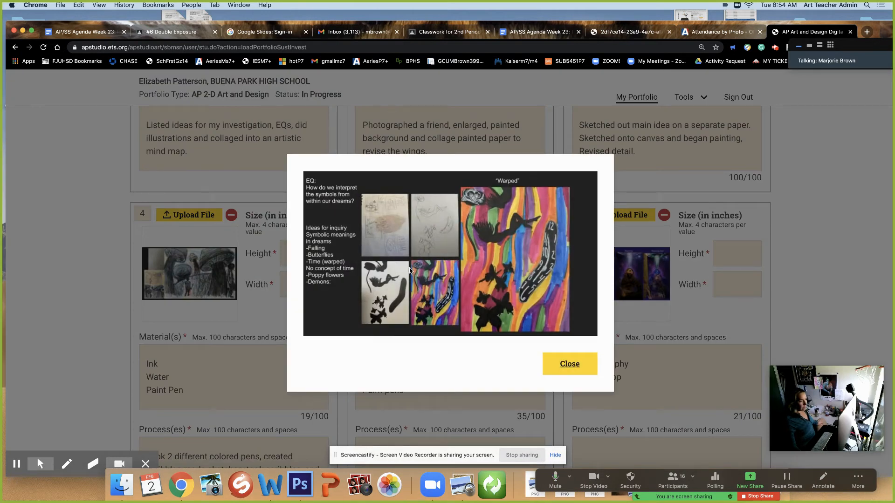
{"action": "mouse_move", "coordinate": [312, 183]}
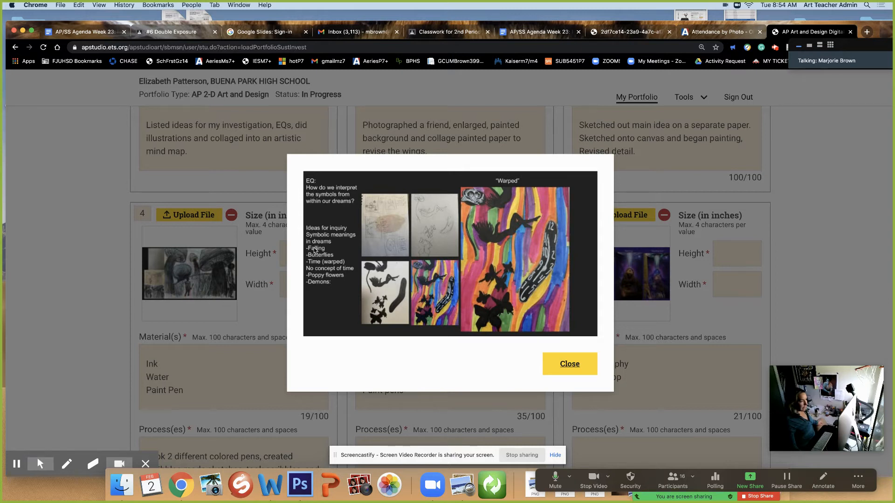
{"action": "mouse_move", "coordinate": [365, 257]}
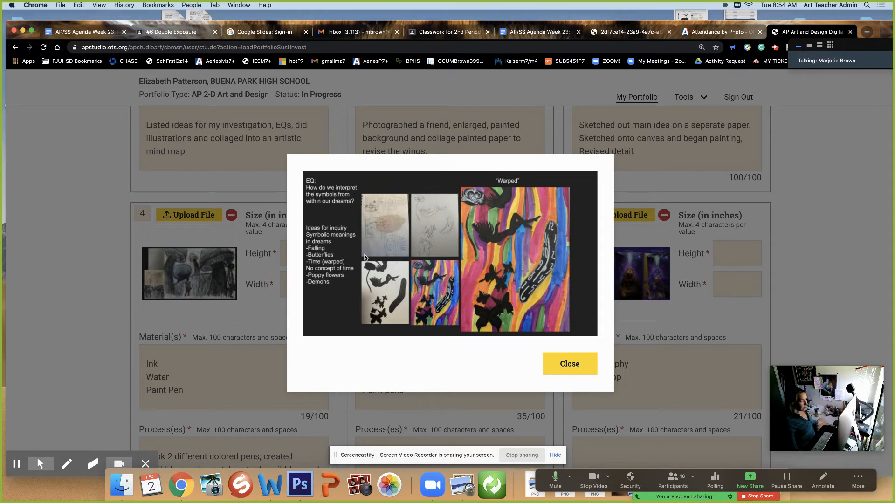
{"action": "mouse_move", "coordinate": [513, 186]}
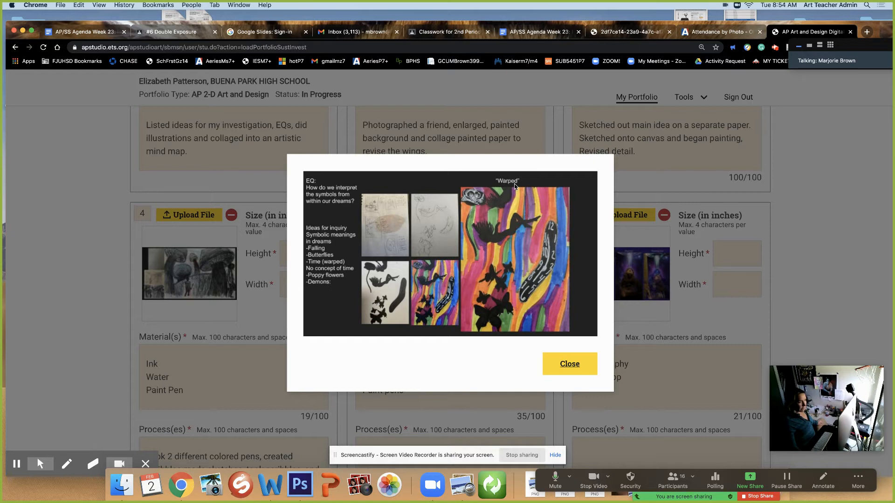
{"action": "mouse_move", "coordinate": [402, 269]}
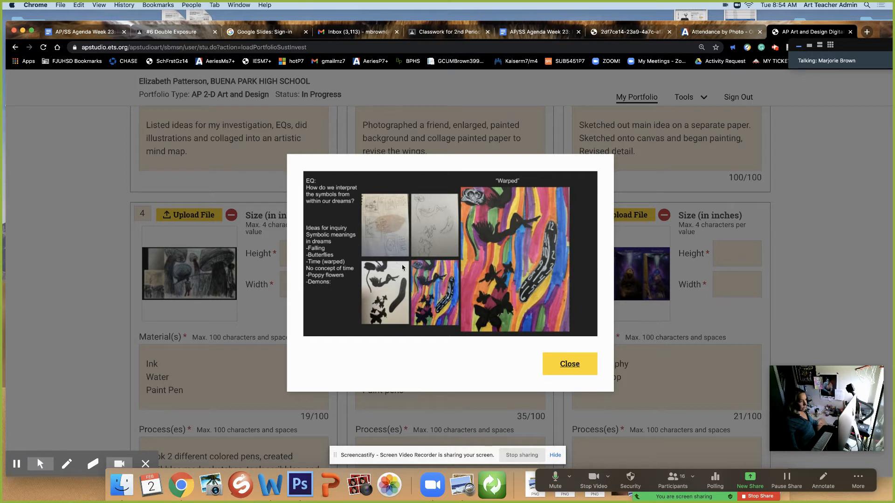
{"action": "mouse_move", "coordinate": [481, 309]}
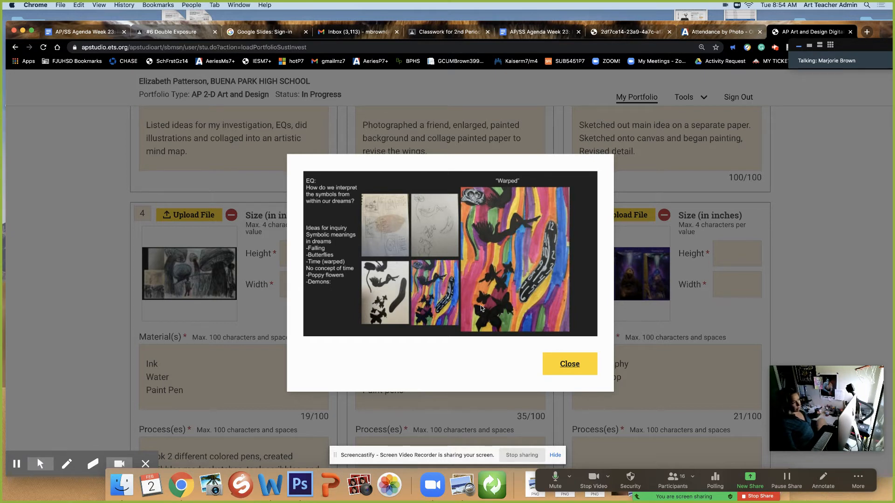
{"action": "mouse_move", "coordinate": [568, 365]}
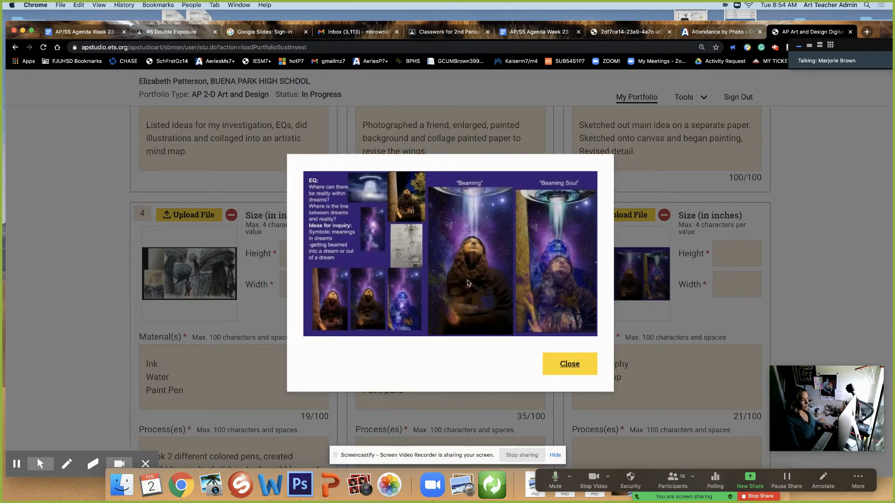
{"action": "mouse_move", "coordinate": [559, 253]}
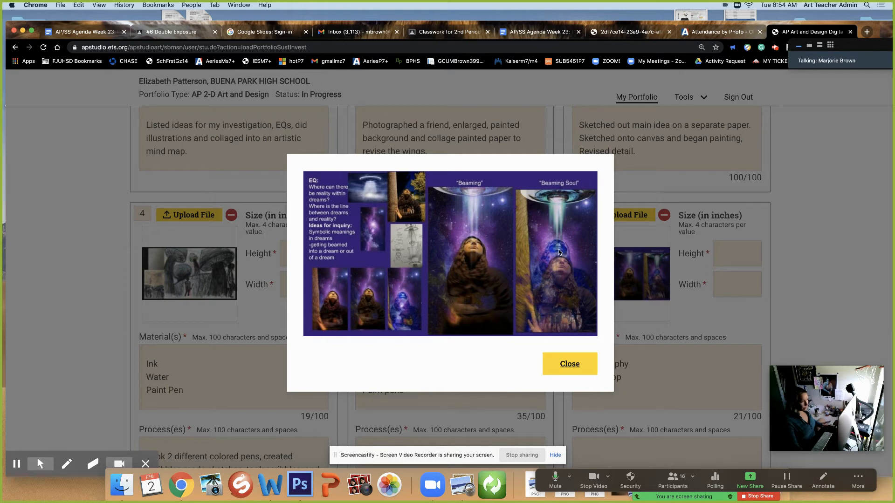
{"action": "mouse_move", "coordinate": [402, 240]}
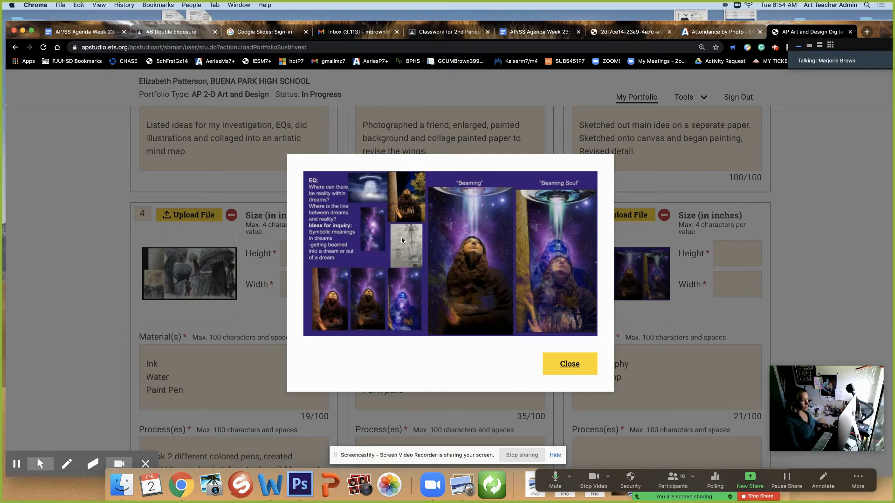
{"action": "mouse_move", "coordinate": [370, 234]}
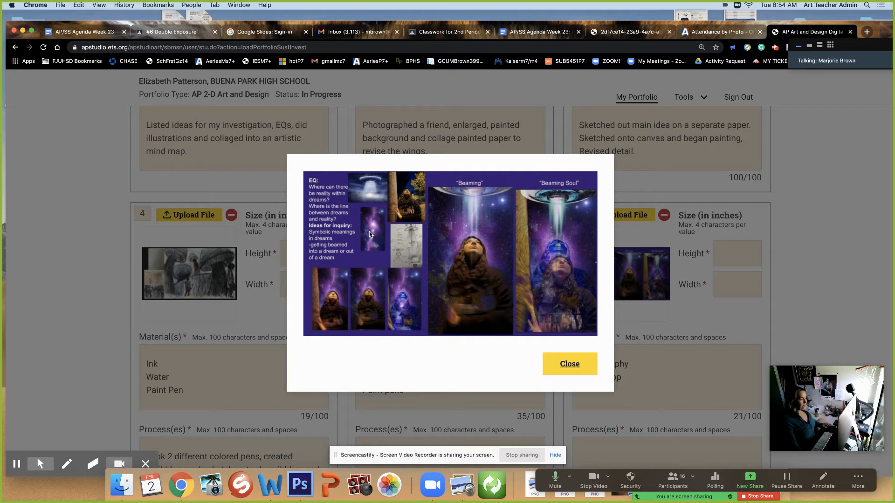
{"action": "mouse_move", "coordinate": [322, 195]}
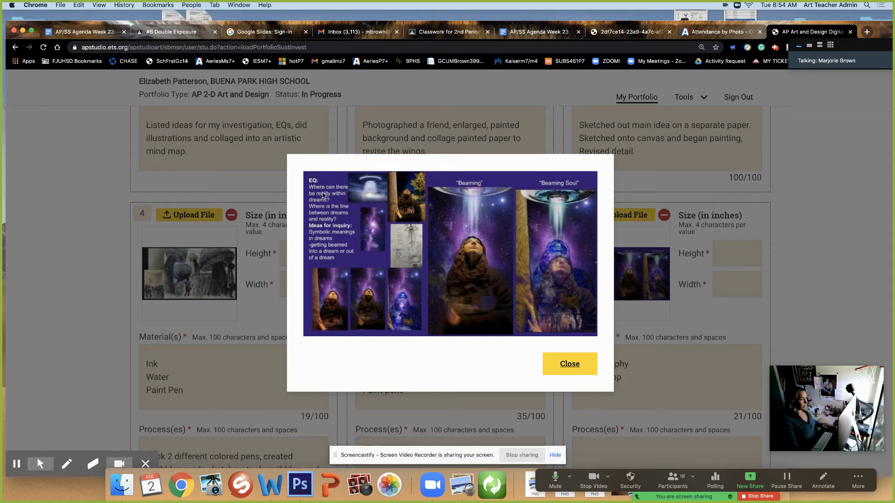
{"action": "mouse_move", "coordinate": [337, 251]}
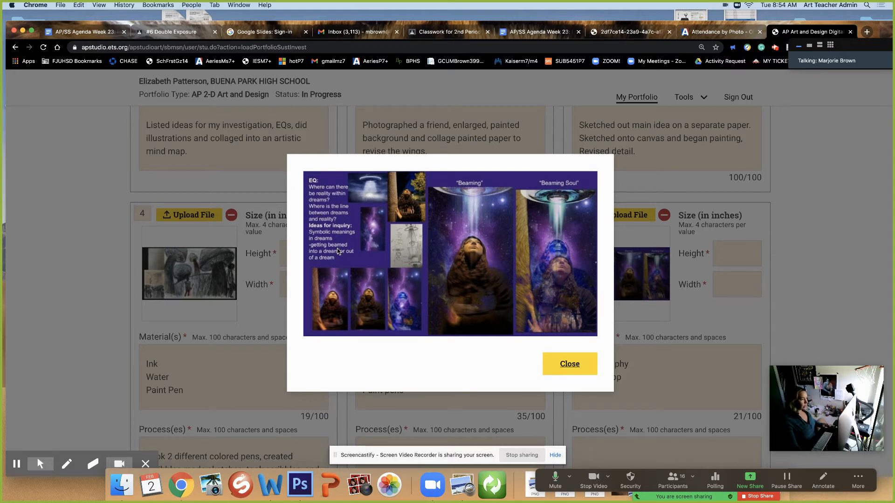
{"action": "mouse_move", "coordinate": [343, 266]}
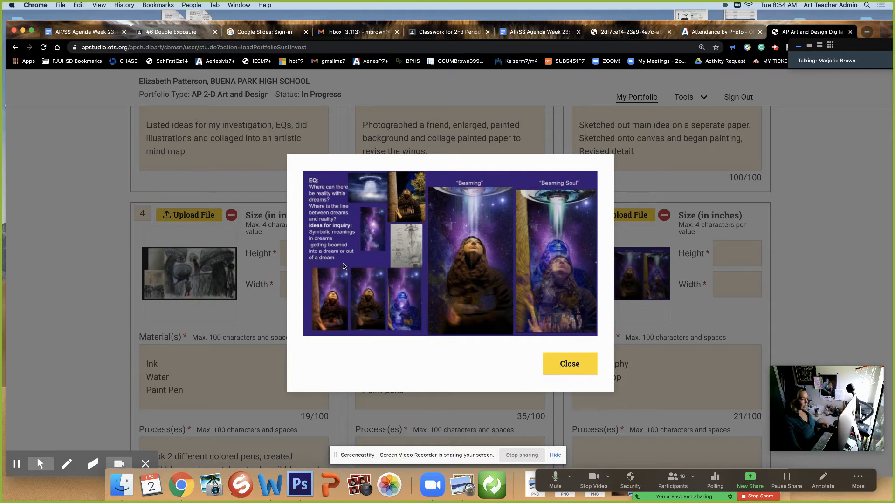
{"action": "mouse_move", "coordinate": [342, 238]}
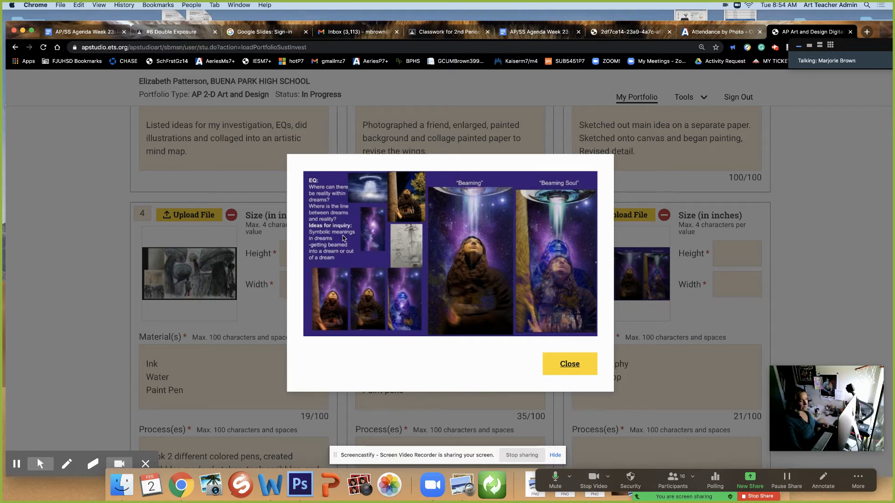
{"action": "mouse_move", "coordinate": [561, 221]}
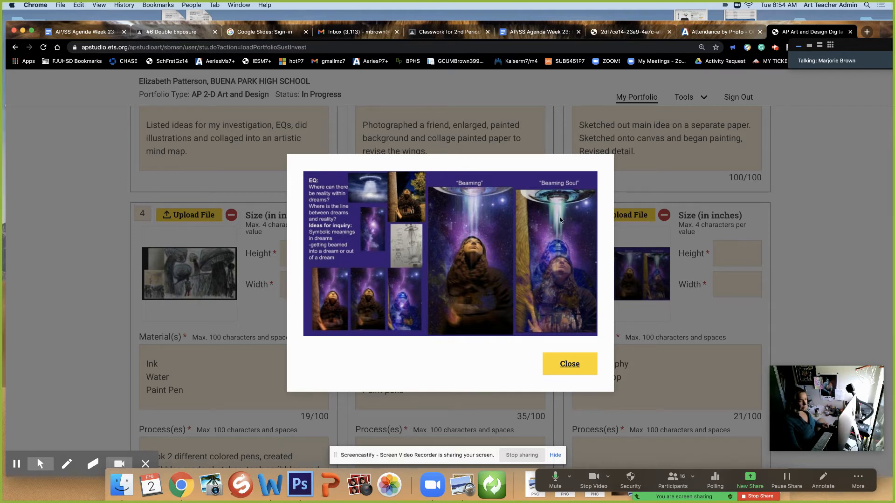
{"action": "mouse_move", "coordinate": [575, 230]}
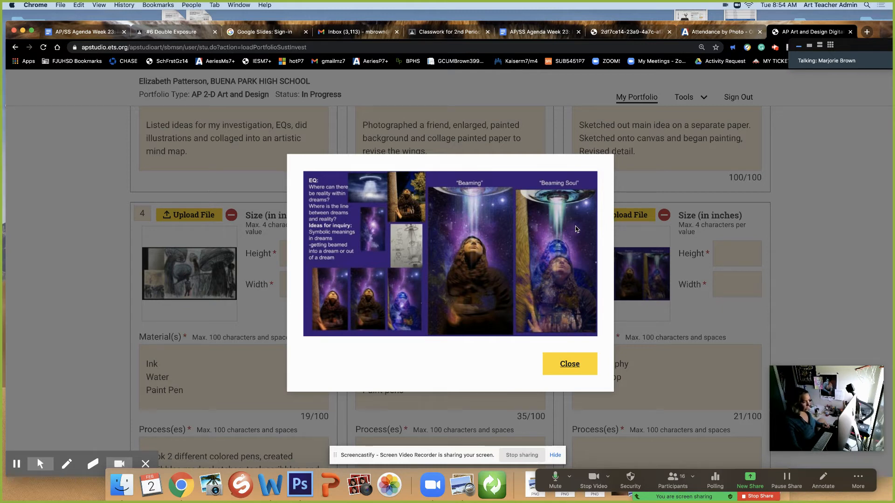
{"action": "mouse_move", "coordinate": [568, 364]}
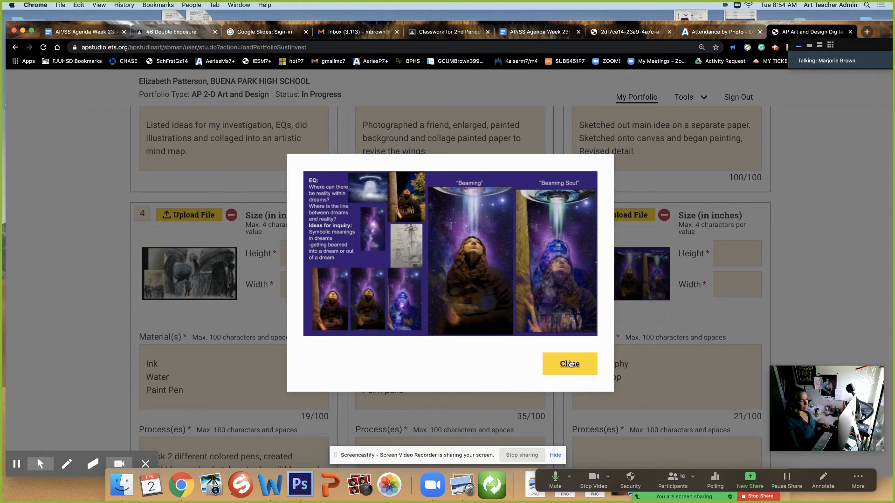
Step: Close the preview, look over slots 7–9, and return to the top of Sustained Investigation
{"action": "left_click", "coordinate": [568, 364]}
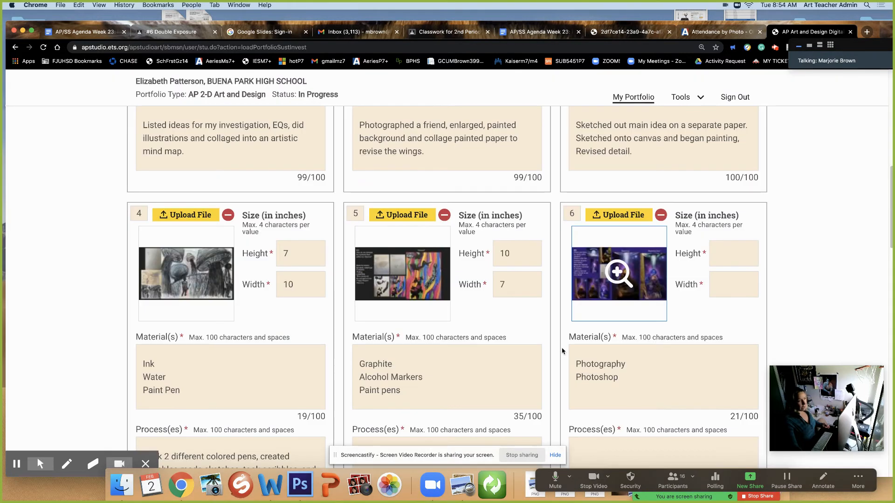
{"action": "scroll", "scroll_direction": "down", "scroll_amount": 3}
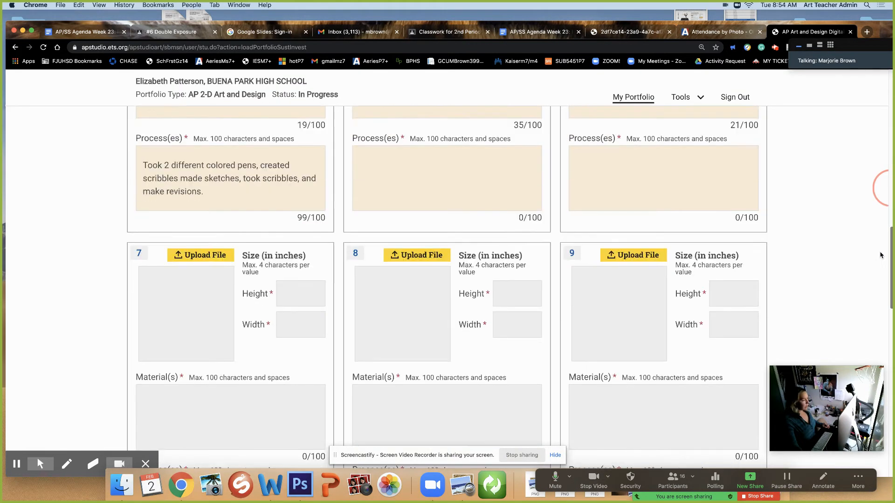
{"action": "scroll", "scroll_direction": "down", "scroll_amount": 3}
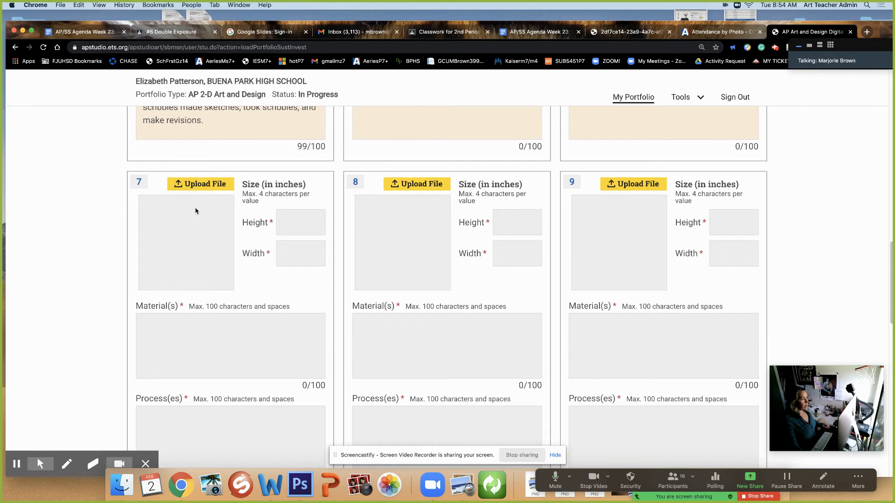
{"action": "mouse_move", "coordinate": [179, 276]}
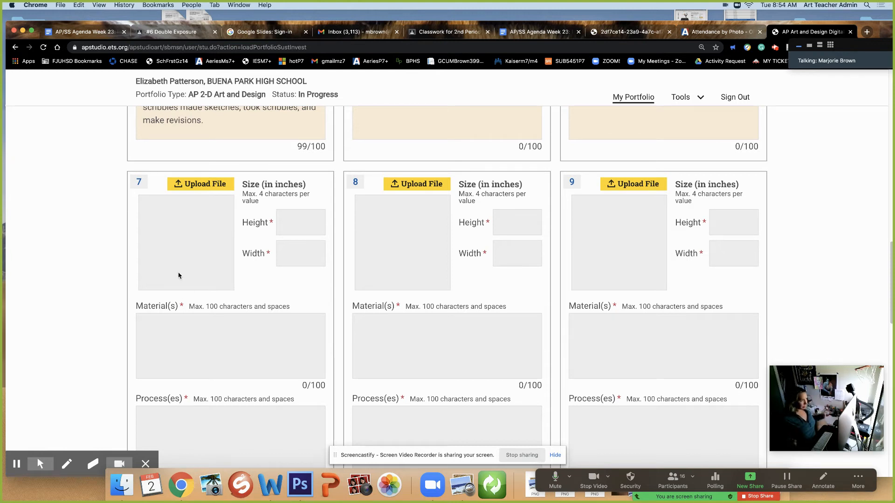
{"action": "mouse_move", "coordinate": [202, 274]}
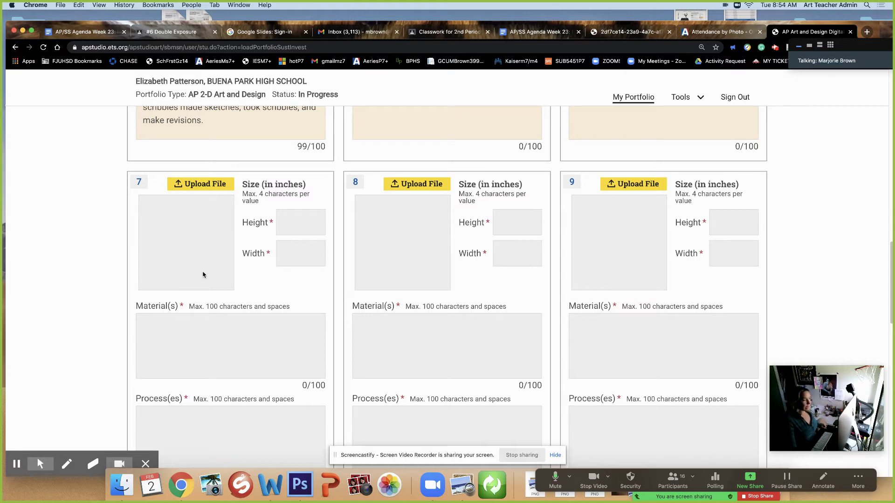
{"action": "mouse_move", "coordinate": [873, 321]}
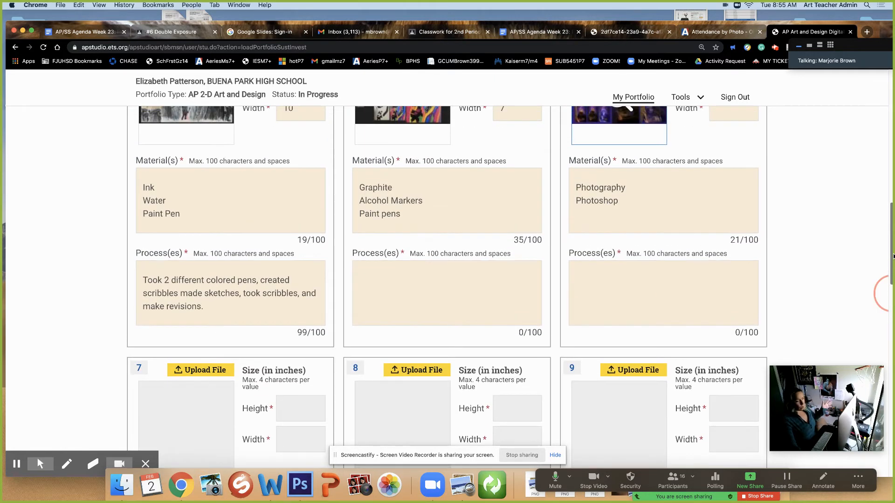
{"action": "scroll", "scroll_direction": "up", "scroll_amount": 3}
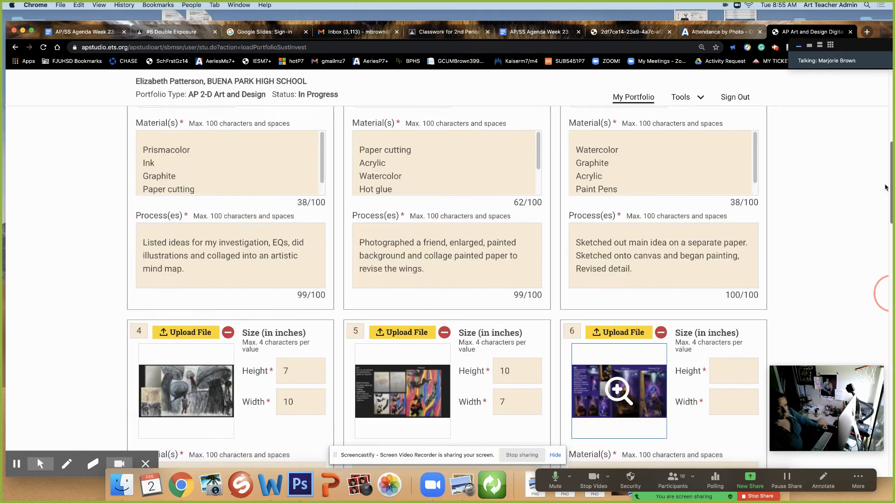
{"action": "scroll", "scroll_direction": "up", "scroll_amount": 3}
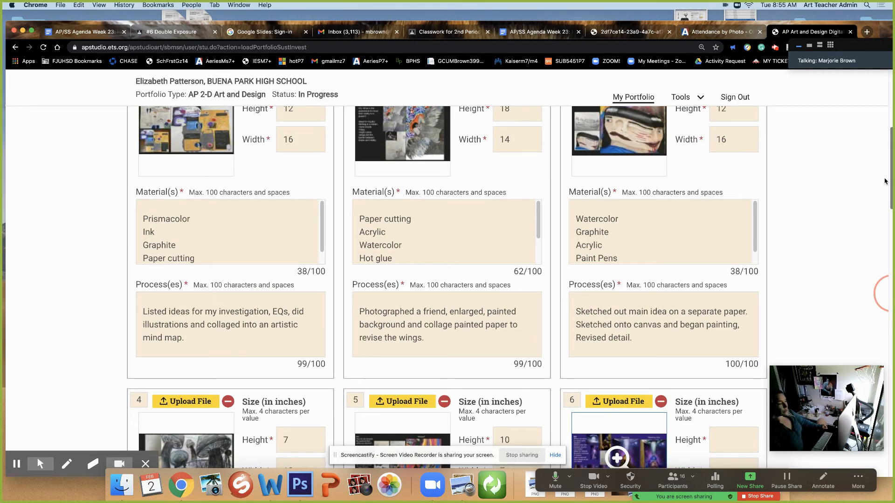
{"action": "scroll", "scroll_direction": "up", "scroll_amount": 3}
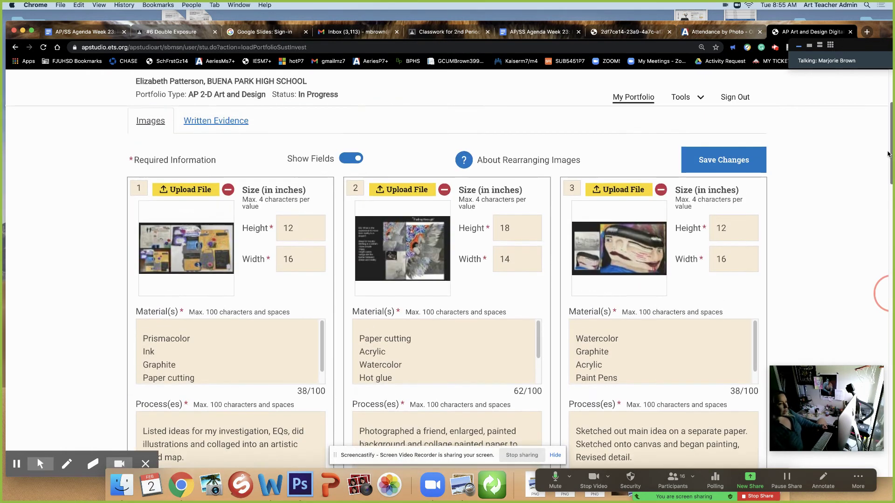
{"action": "scroll", "scroll_direction": "up", "scroll_amount": 3}
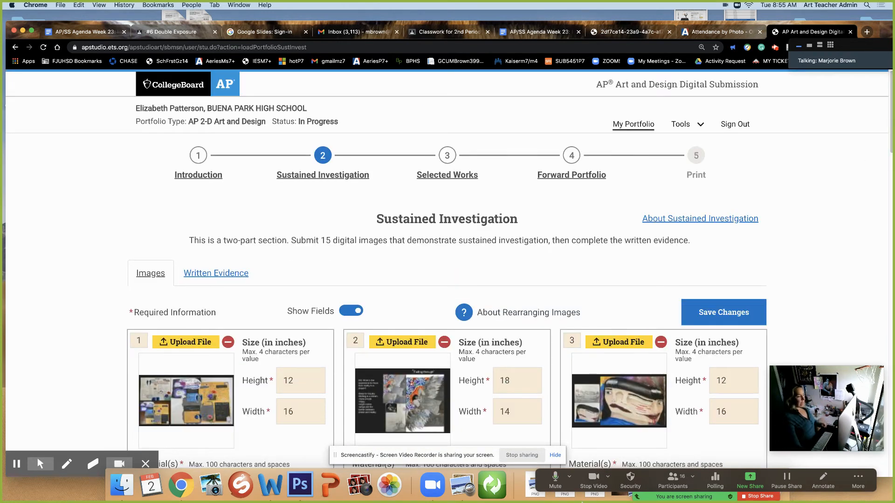
Step: Preview artwork 2 once more, close it, and return to the Google Docs agenda
{"action": "left_click", "coordinate": [402, 400]}
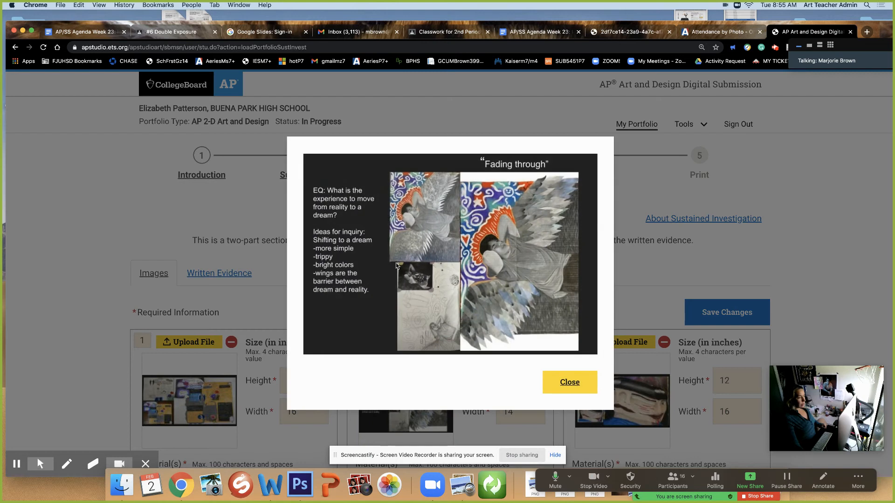
{"action": "left_click", "coordinate": [568, 382]}
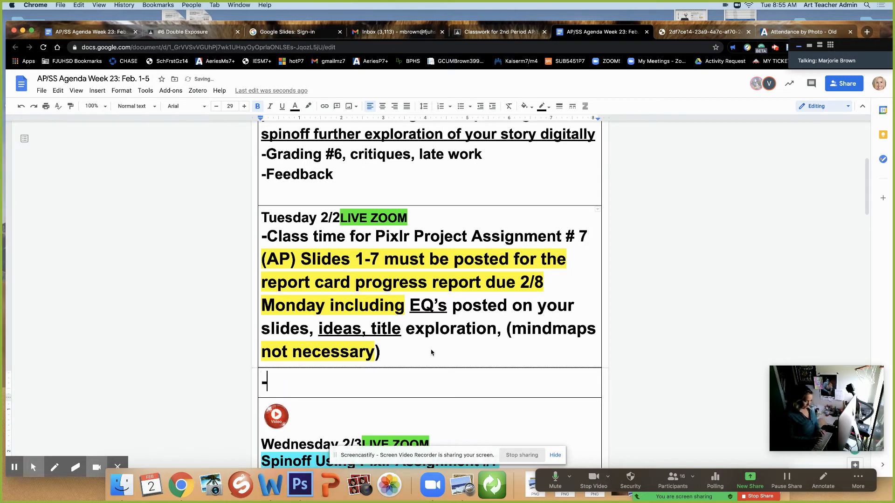
Step: Add the Tuesday note '-Change AP Key 10 points' and start a blank browser tab
{"action": "type", "text": "Chan"}
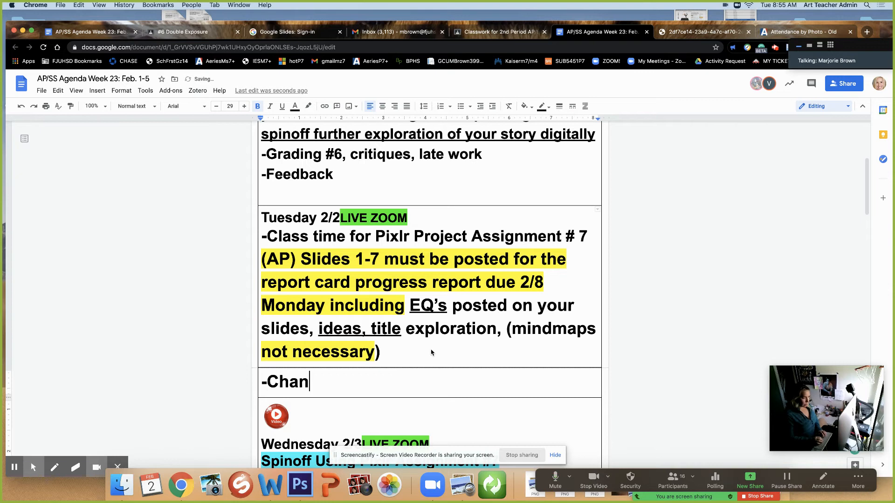
{"action": "type", "text": "ge AP"}
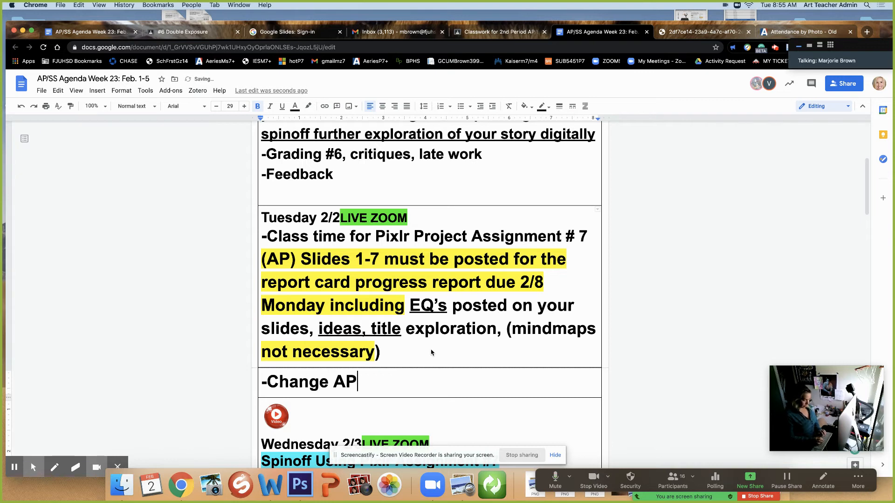
{"action": "type", "text": "Key"}
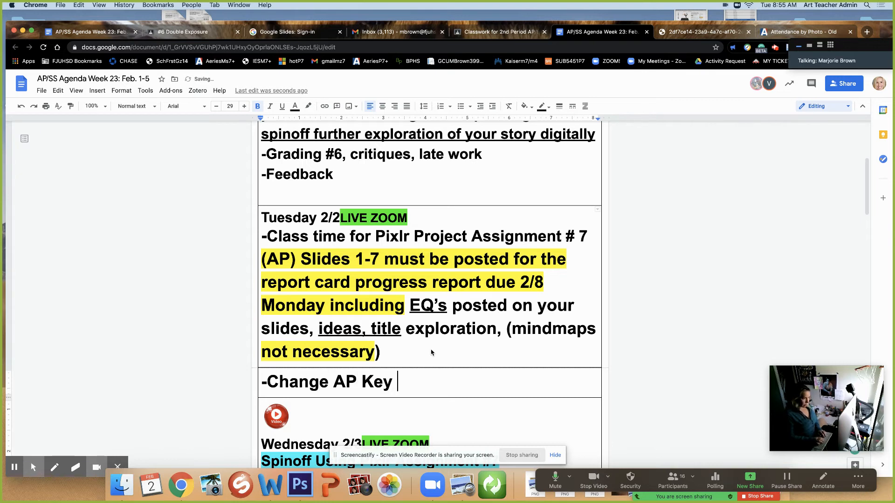
{"action": "type", "text": "10 po"}
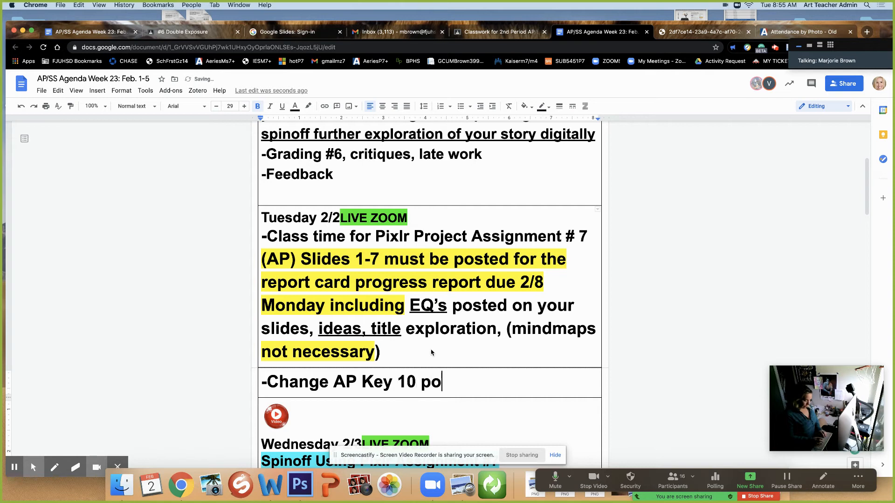
{"action": "type", "text": "ints"}
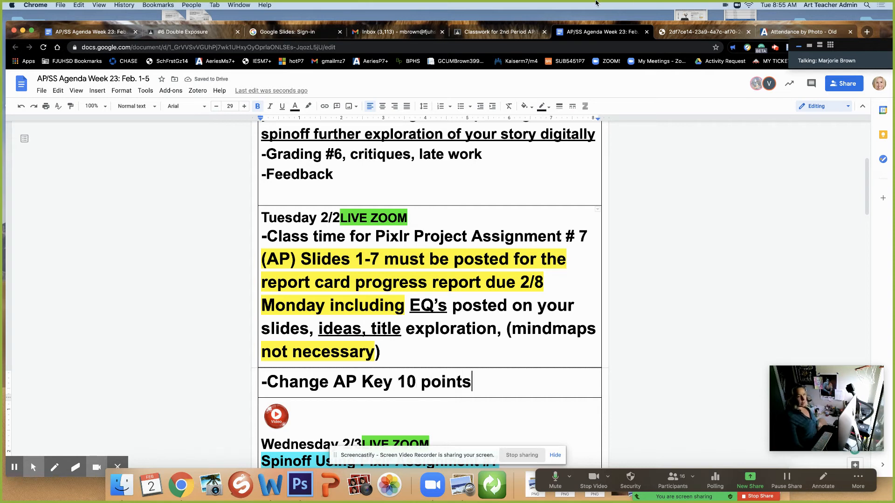
{"action": "left_click", "coordinate": [865, 32]}
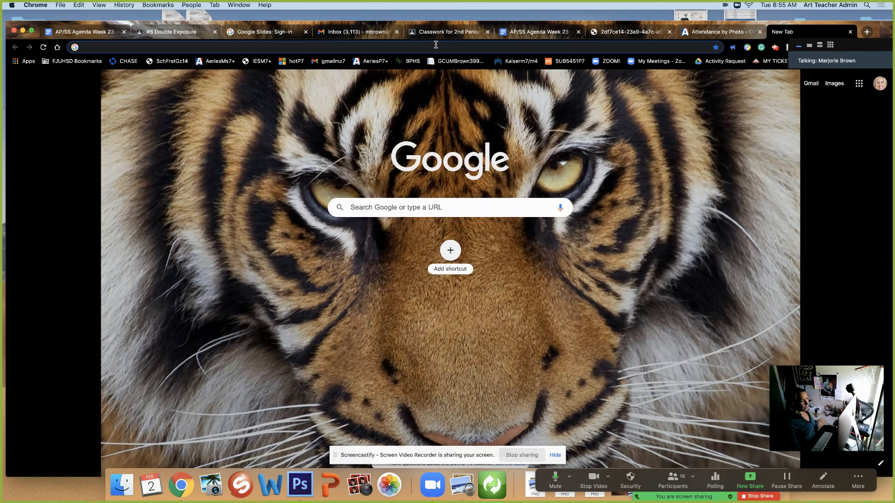
{"action": "mouse_move", "coordinate": [415, 114]}
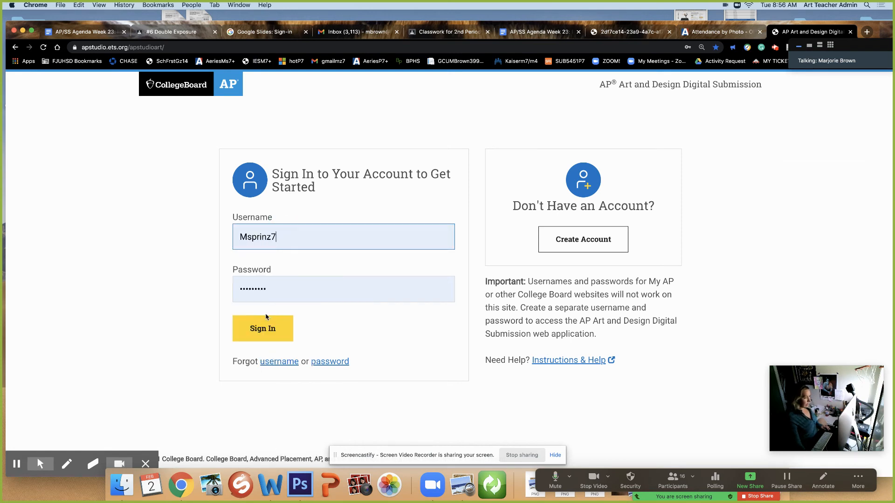
Step: Sign in to the teacher account to reach the Student Portfolio List
{"action": "left_click", "coordinate": [263, 328]}
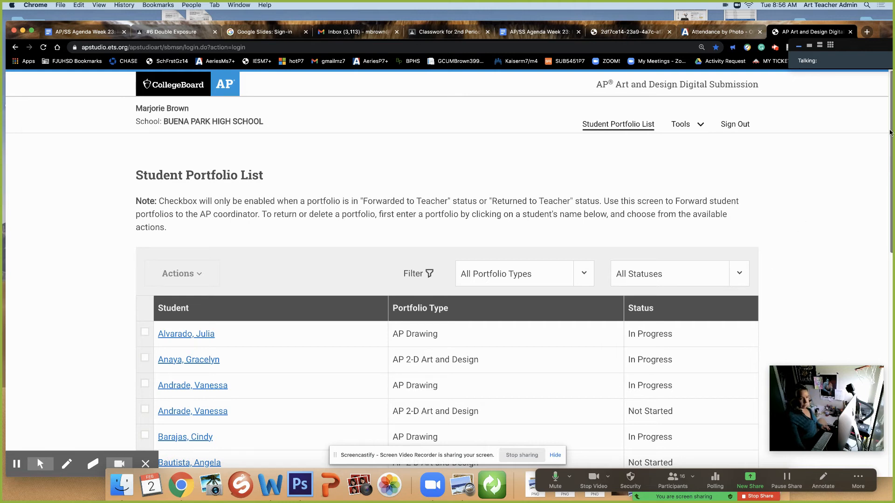
Step: Look over the students' portfolio statuses, then return to the AP/SS Agenda Google Doc
{"action": "scroll", "scroll_direction": "down", "scroll_amount": 3}
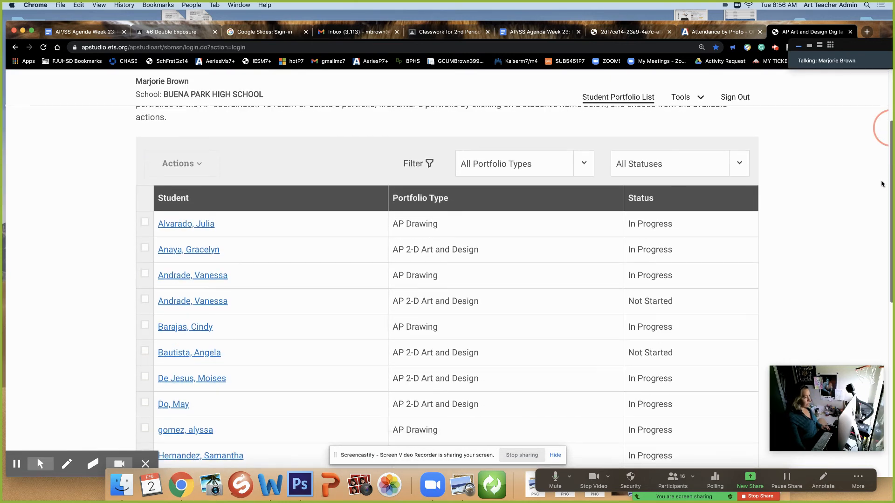
{"action": "scroll", "scroll_direction": "down", "scroll_amount": 3}
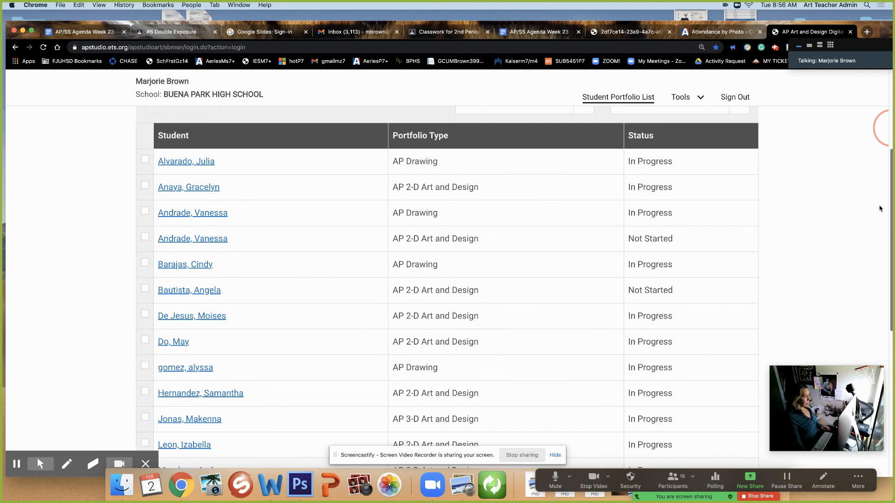
{"action": "scroll", "scroll_direction": "down", "scroll_amount": 3}
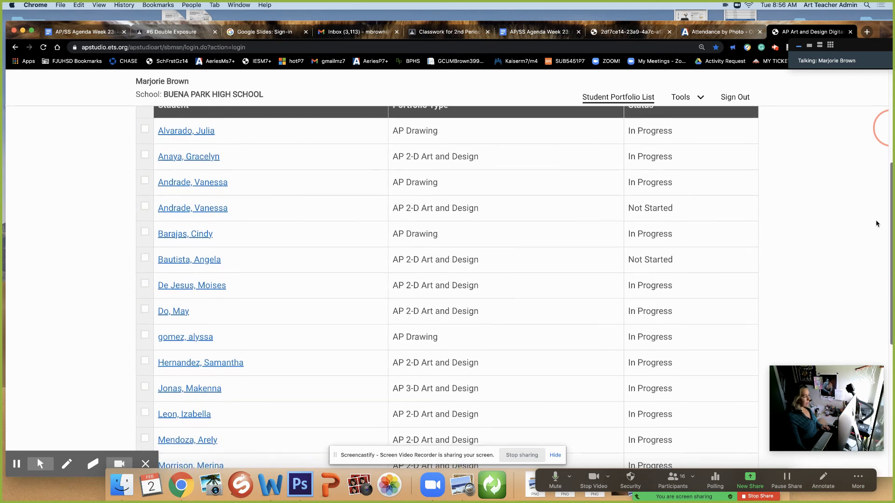
{"action": "scroll", "scroll_direction": "down", "scroll_amount": 3}
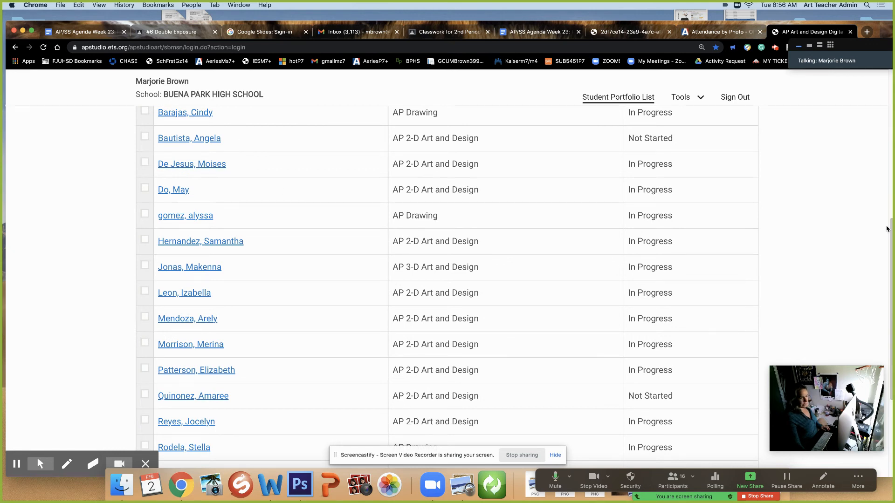
{"action": "scroll", "scroll_direction": "down", "scroll_amount": 3}
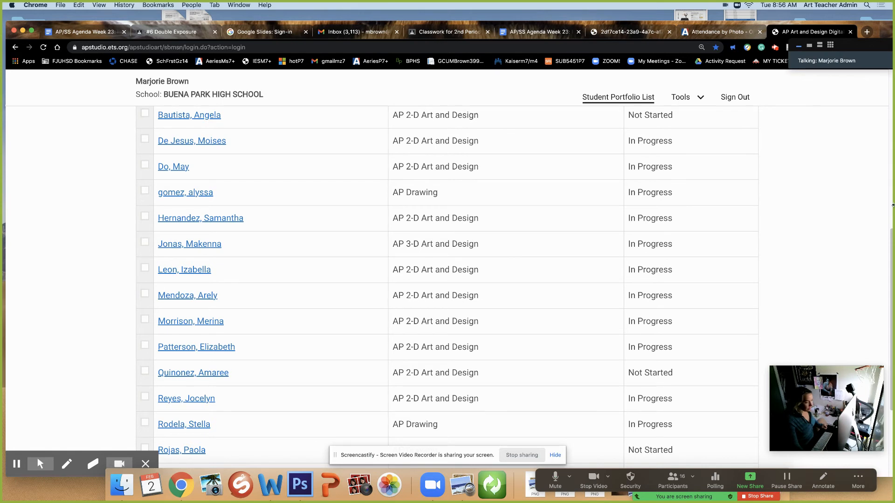
{"action": "scroll", "scroll_direction": "down", "scroll_amount": 3}
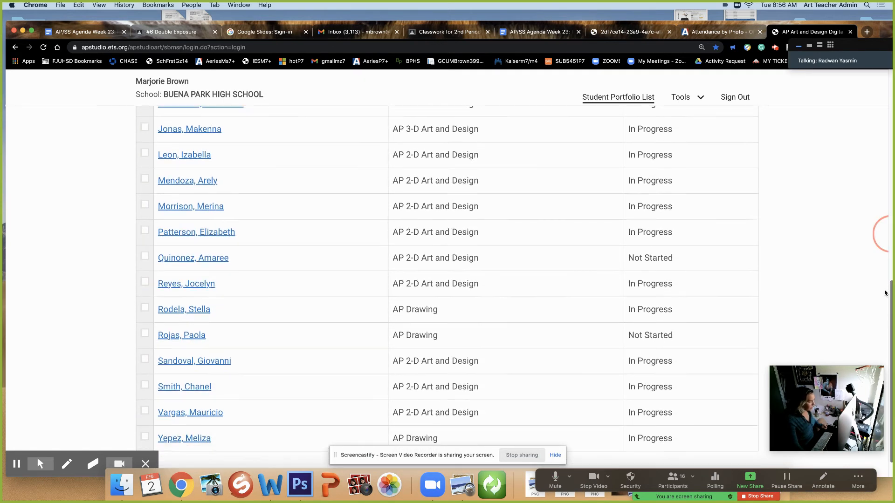
{"action": "scroll", "scroll_direction": "down", "scroll_amount": 3}
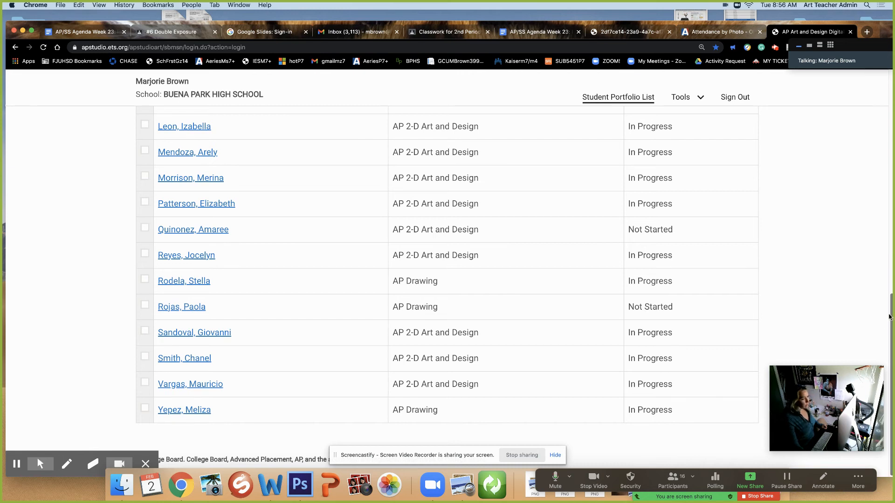
{"action": "mouse_move", "coordinate": [873, 312]}
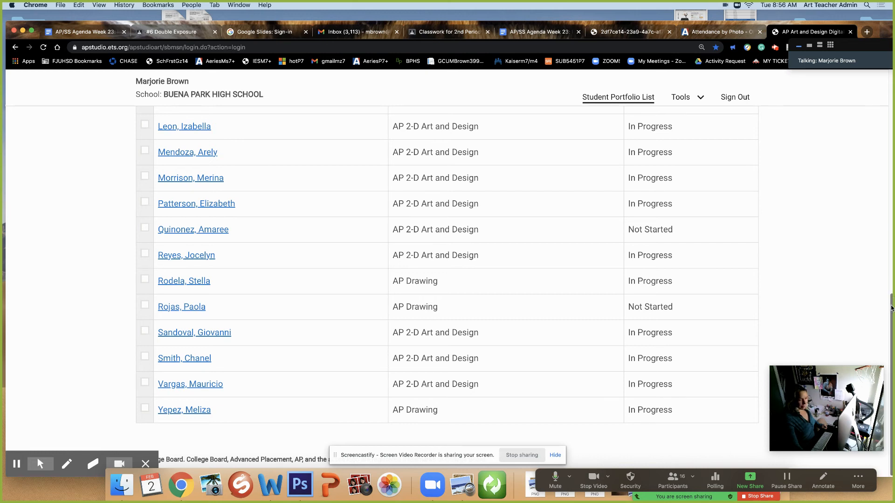
{"action": "scroll", "scroll_direction": "up", "scroll_amount": 3}
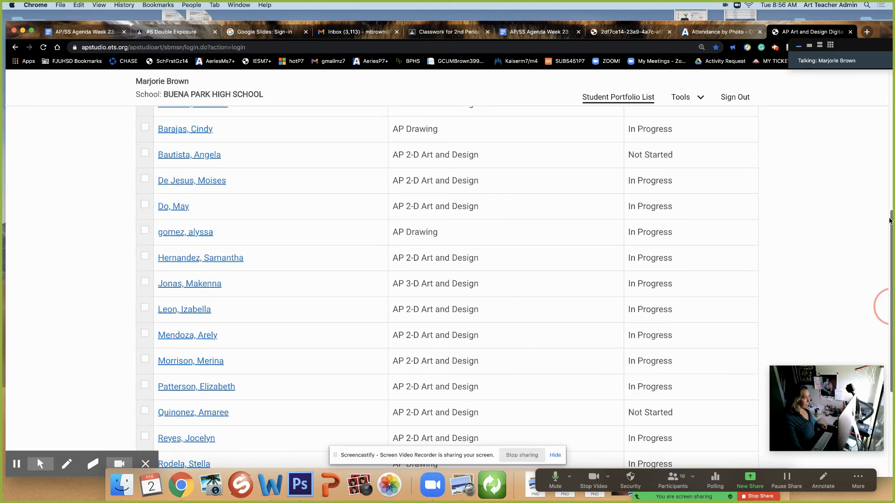
{"action": "scroll", "scroll_direction": "up", "scroll_amount": 3}
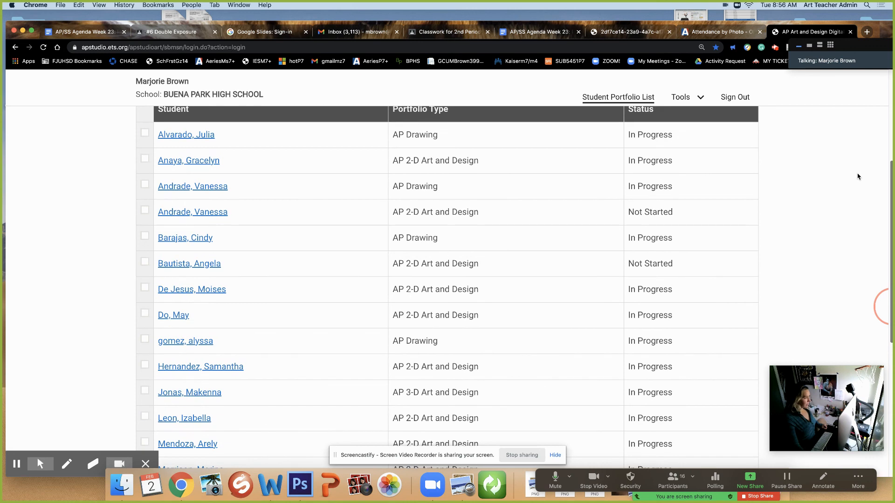
{"action": "scroll", "scroll_direction": "down", "scroll_amount": 3}
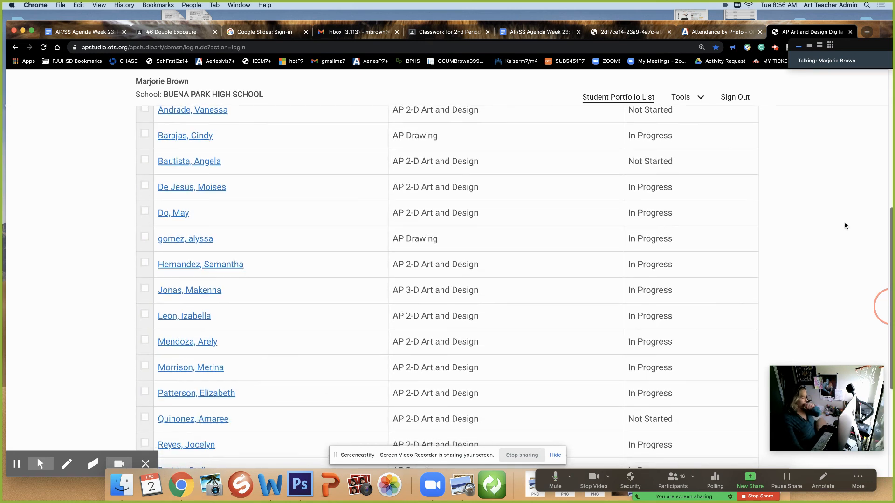
{"action": "scroll", "scroll_direction": "down", "scroll_amount": 3}
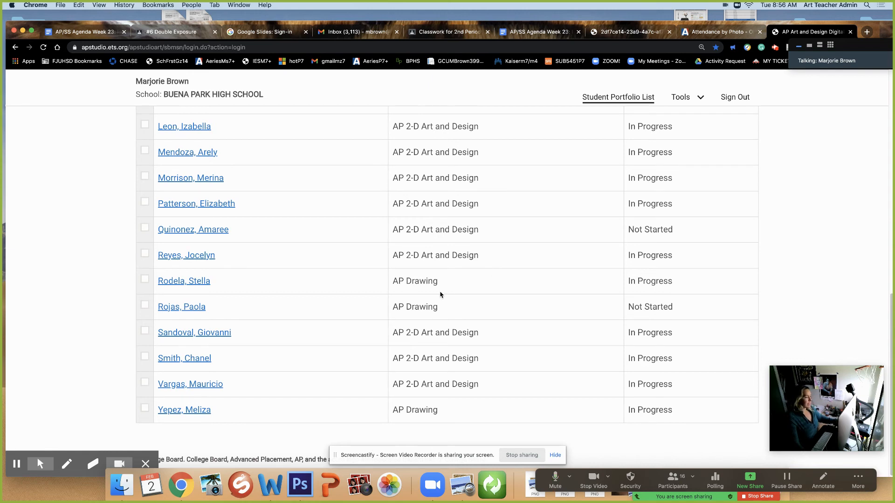
{"action": "mouse_move", "coordinate": [257, 331]}
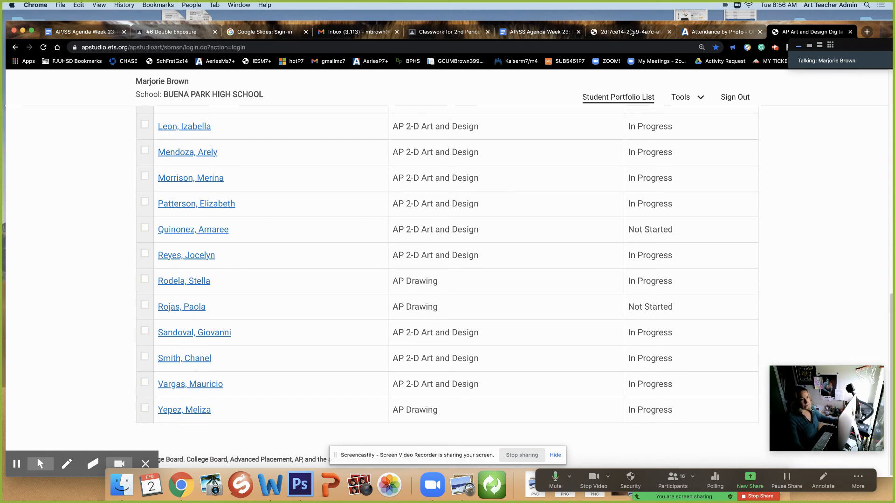
{"action": "left_click", "coordinate": [537, 32]}
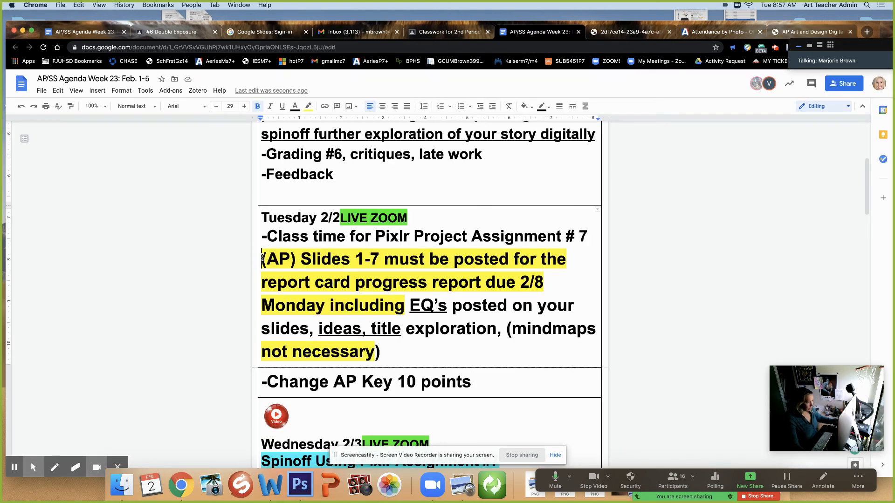
Step: Add a dash before (AP) Slides and the line '-Grading time of updated artworks' under Tuesday
{"action": "type", "text": "-"}
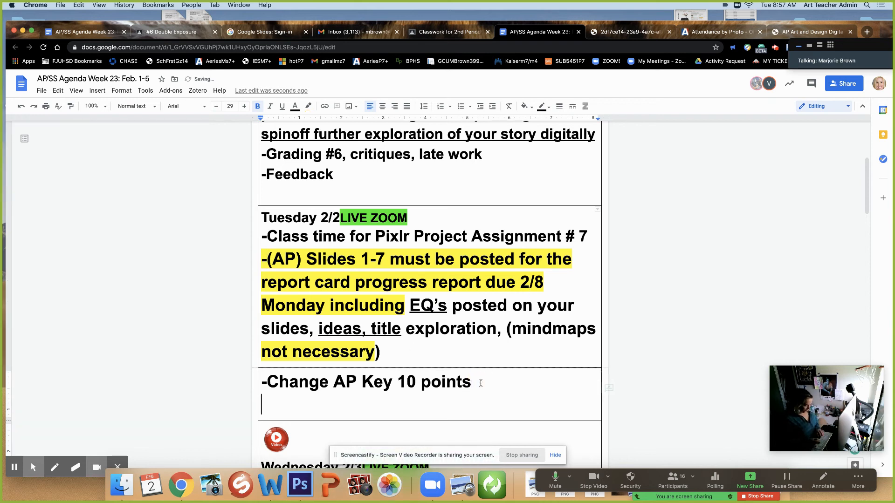
{"action": "type", "text": "-G"}
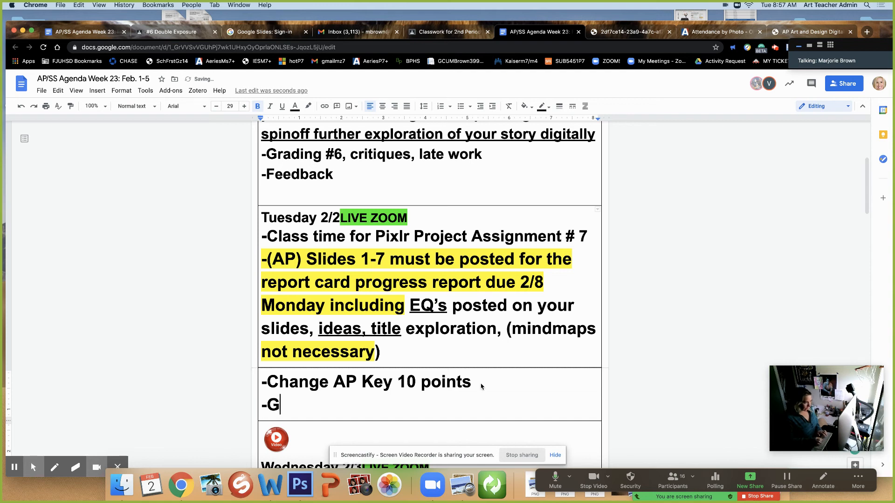
{"action": "type", "text": "rading tim"}
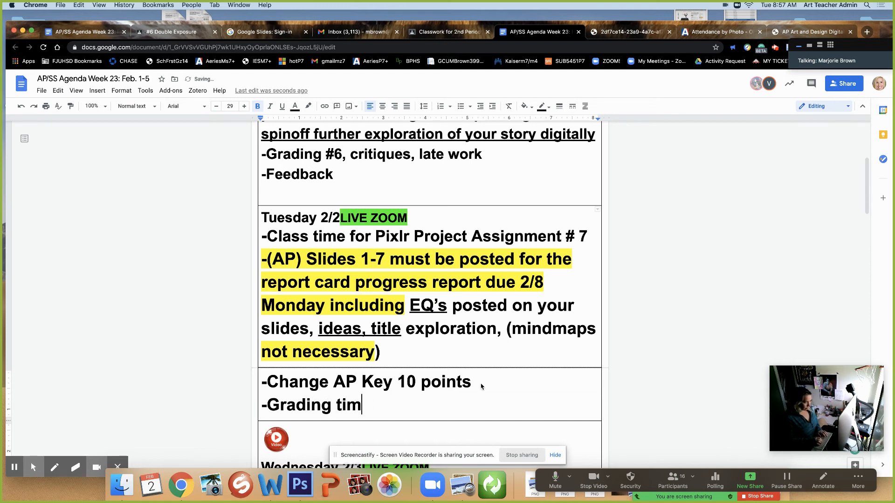
{"action": "type", "text": "e of"}
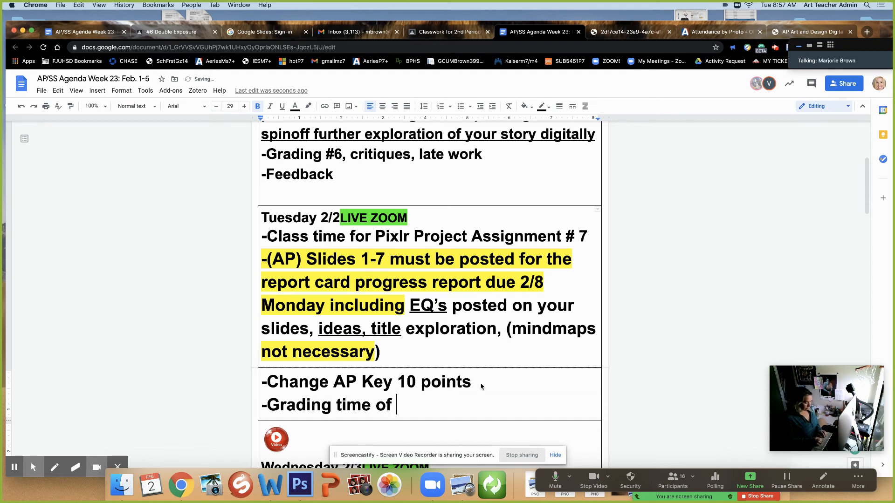
{"action": "type", "text": "upd"}
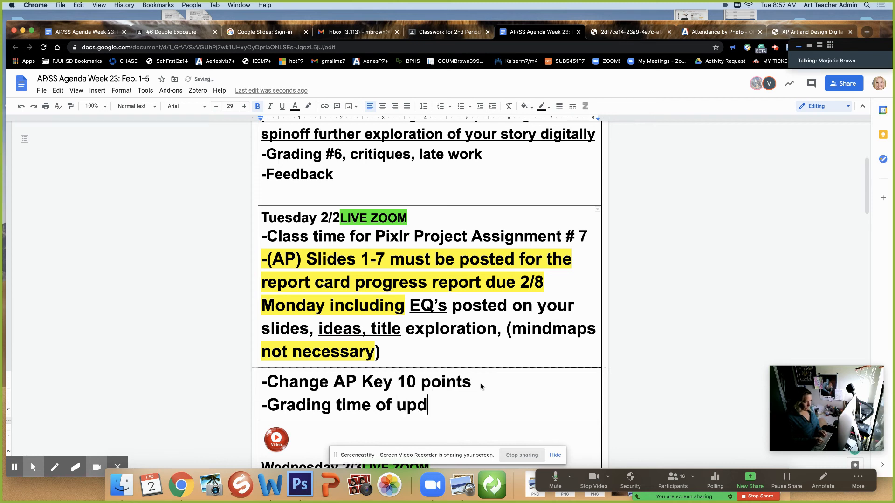
{"action": "type", "text": "ated"}
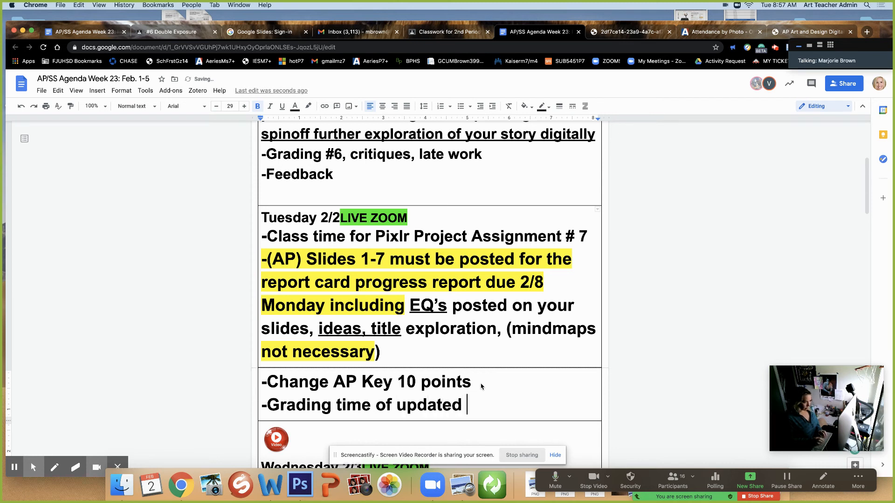
{"action": "type", "text": "artworks"}
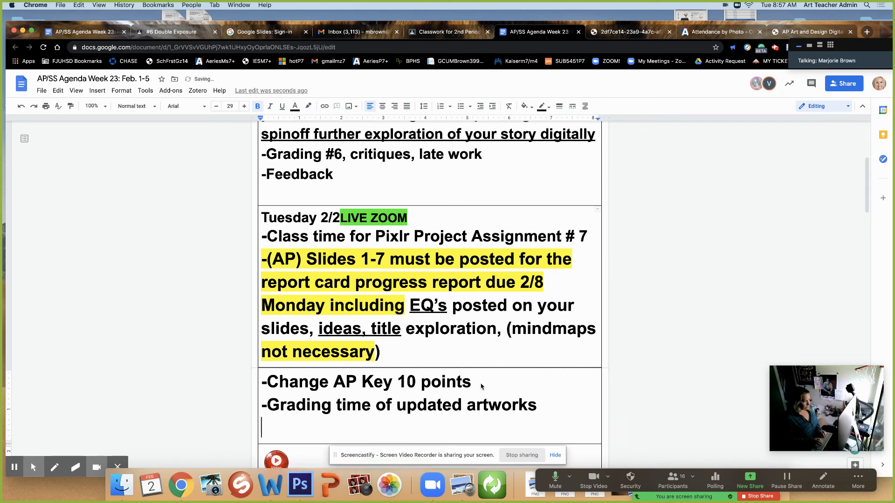
Step: Add the line '-Helping and advising' beneath it
{"action": "type", "text": "-H"}
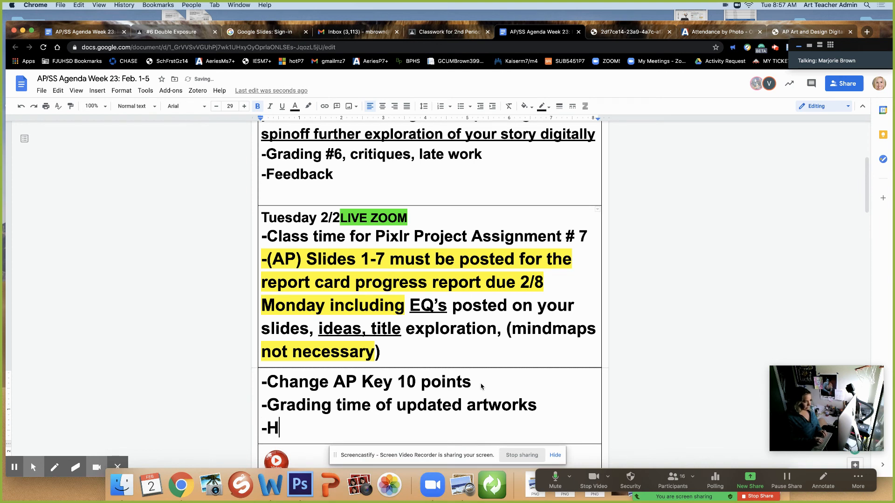
{"action": "type", "text": "elping an"}
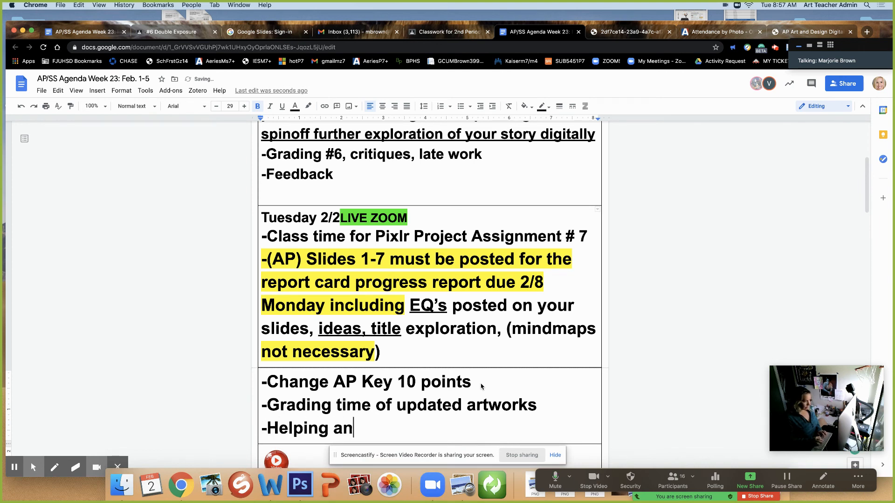
{"action": "type", "text": "d advising"}
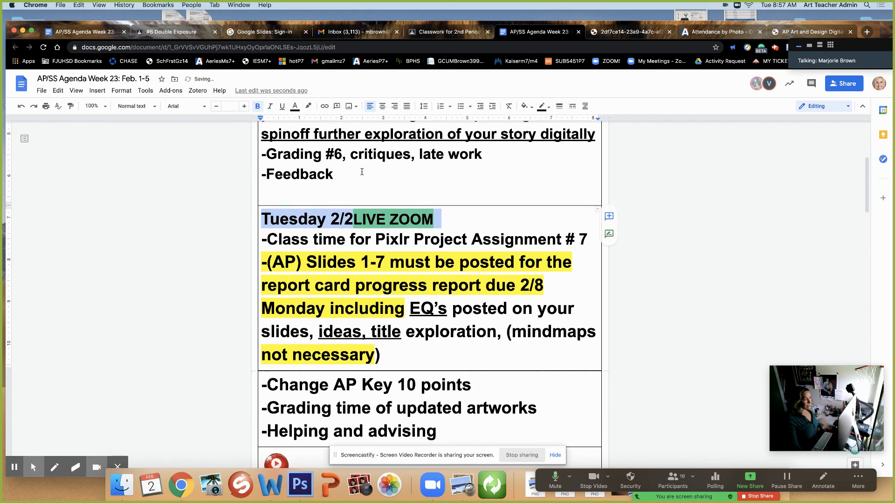
Step: Set the Tuesday text to 1.5 line spacing, then back to Single, leaving extra paragraph space
{"action": "left_click", "coordinate": [263, 239]}
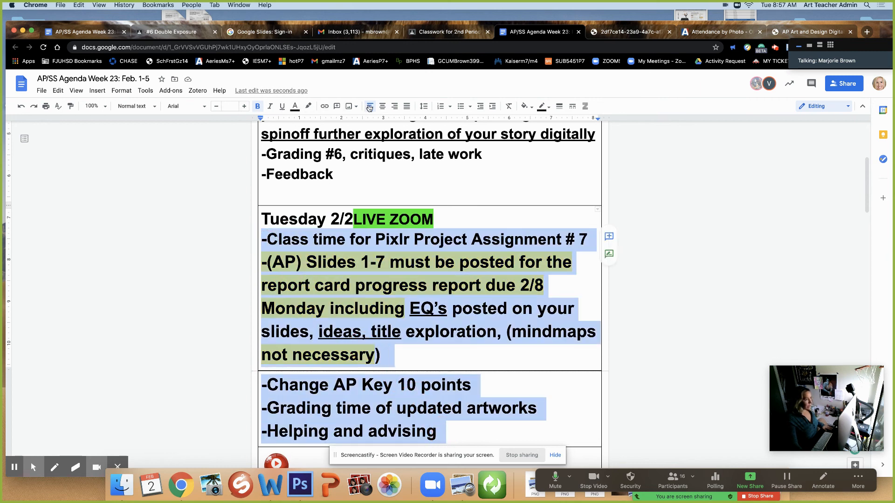
{"action": "left_click", "coordinate": [423, 106]}
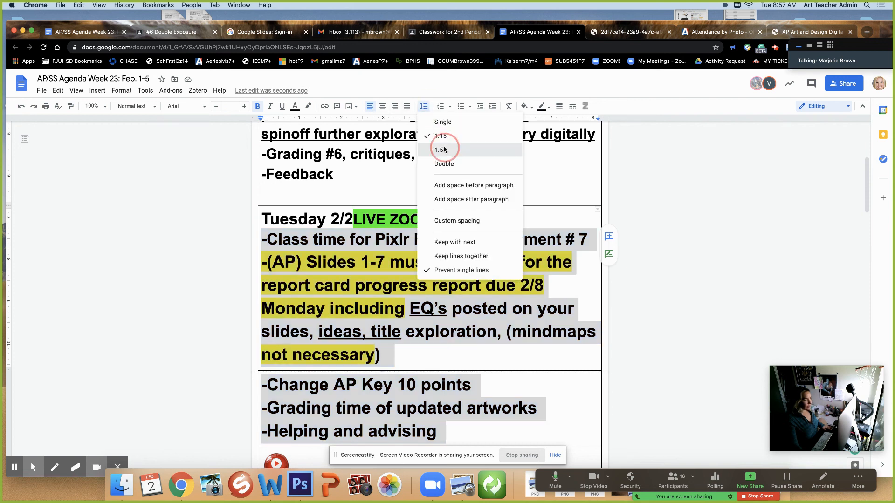
{"action": "left_click", "coordinate": [440, 149]}
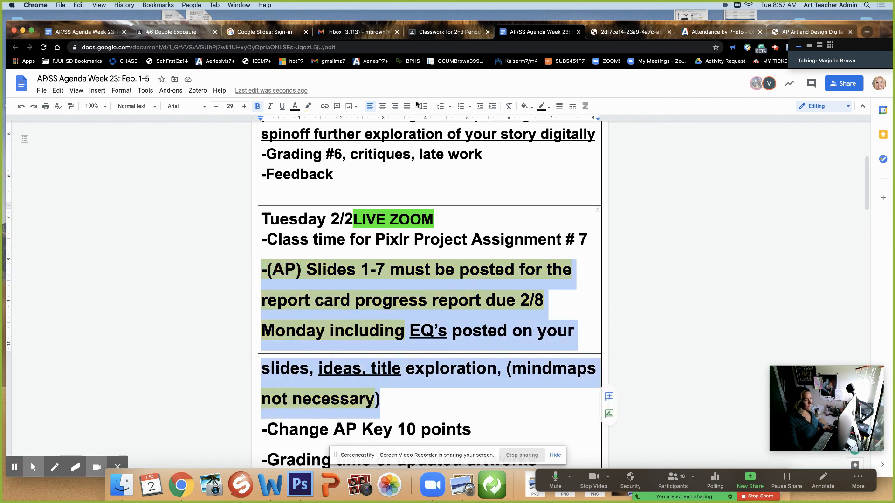
{"action": "left_click", "coordinate": [423, 106]}
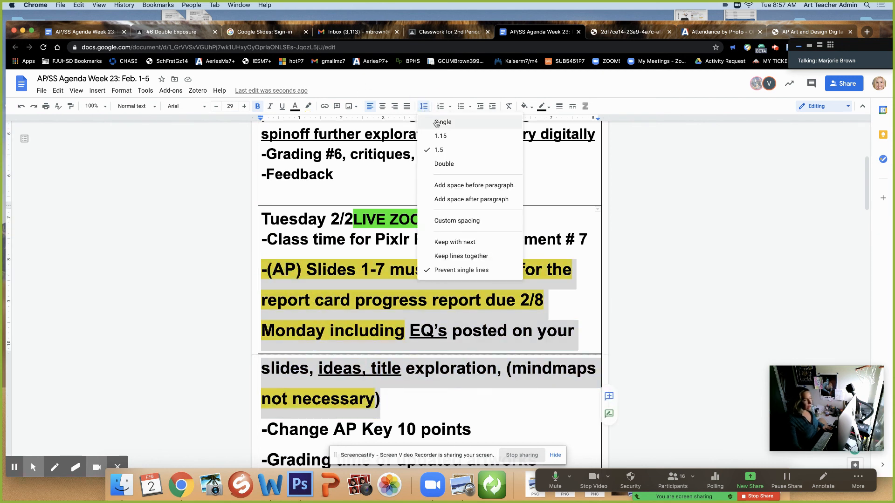
{"action": "left_click", "coordinate": [444, 123]}
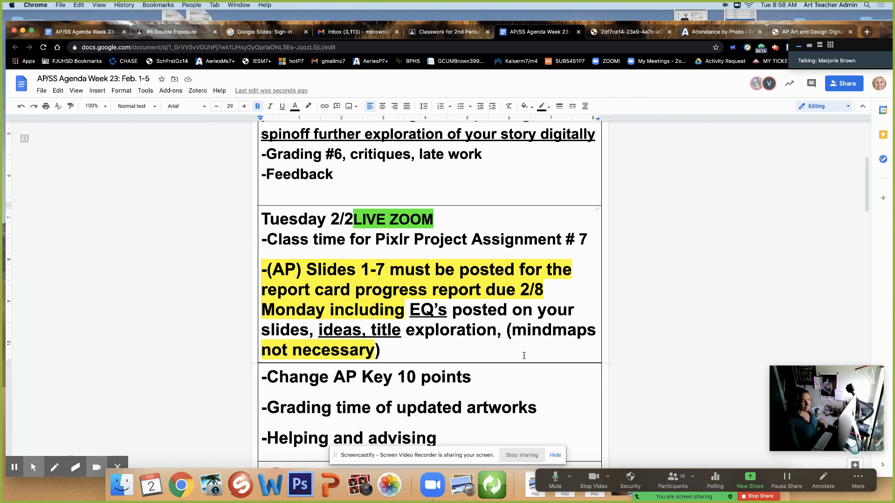
{"action": "mouse_move", "coordinate": [391, 360]}
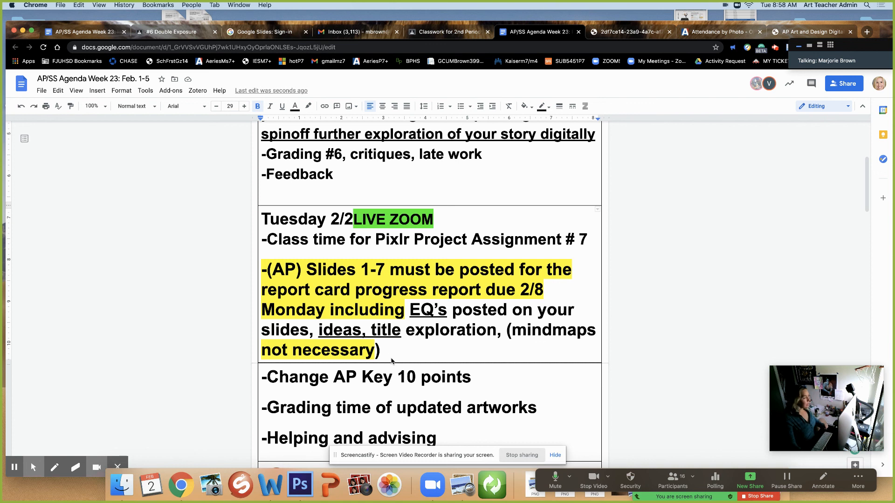
{"action": "mouse_move", "coordinate": [655, 258]}
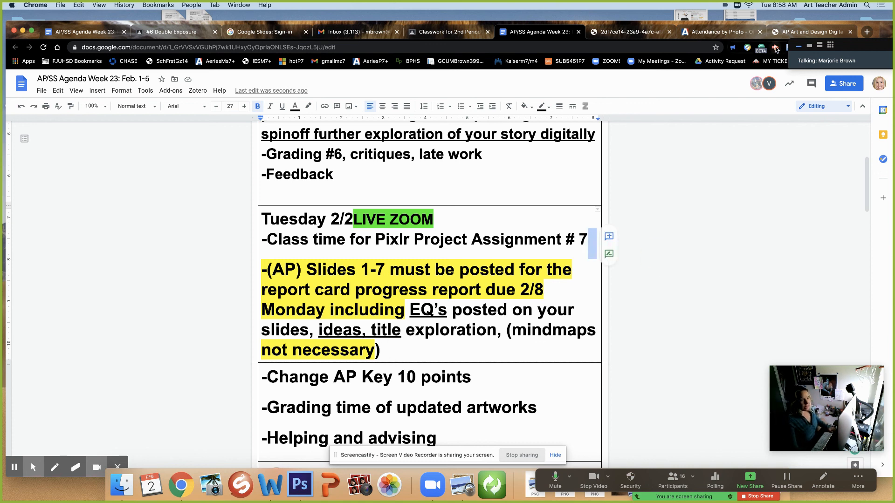
{"action": "left_click", "coordinate": [774, 48]}
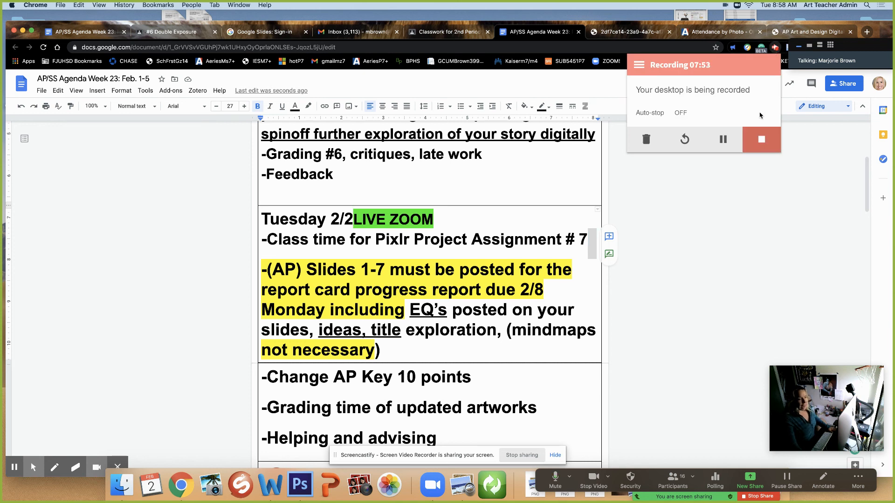